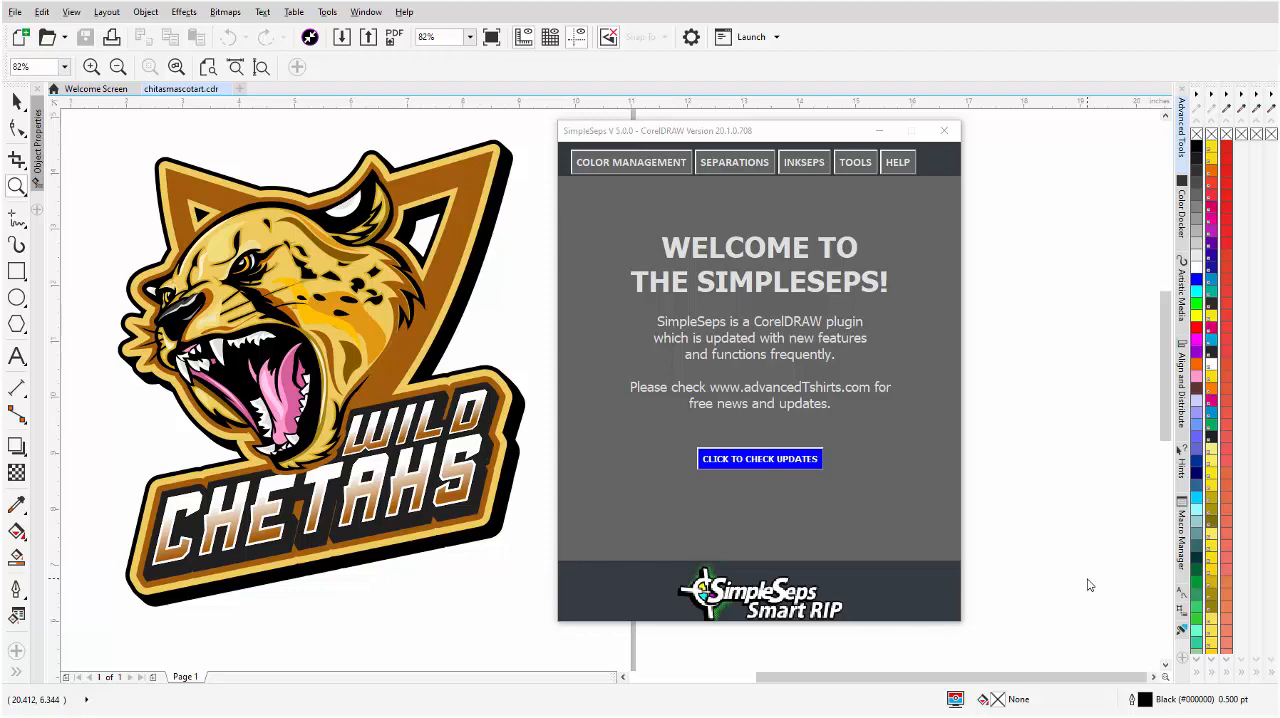
pyautogui.moveTo(1072, 458)
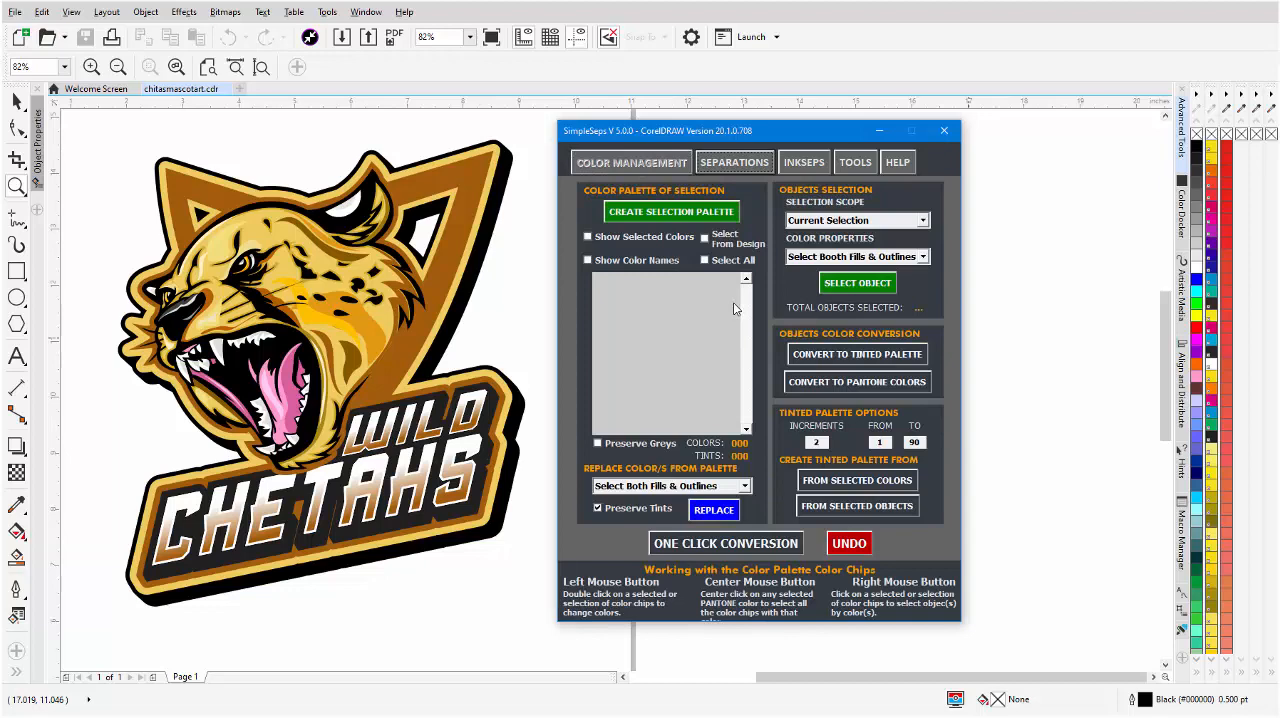
# Create a selection palette of the logo's 36 colours and move the SimpleSeps window aside.
pyautogui.click(724, 544)
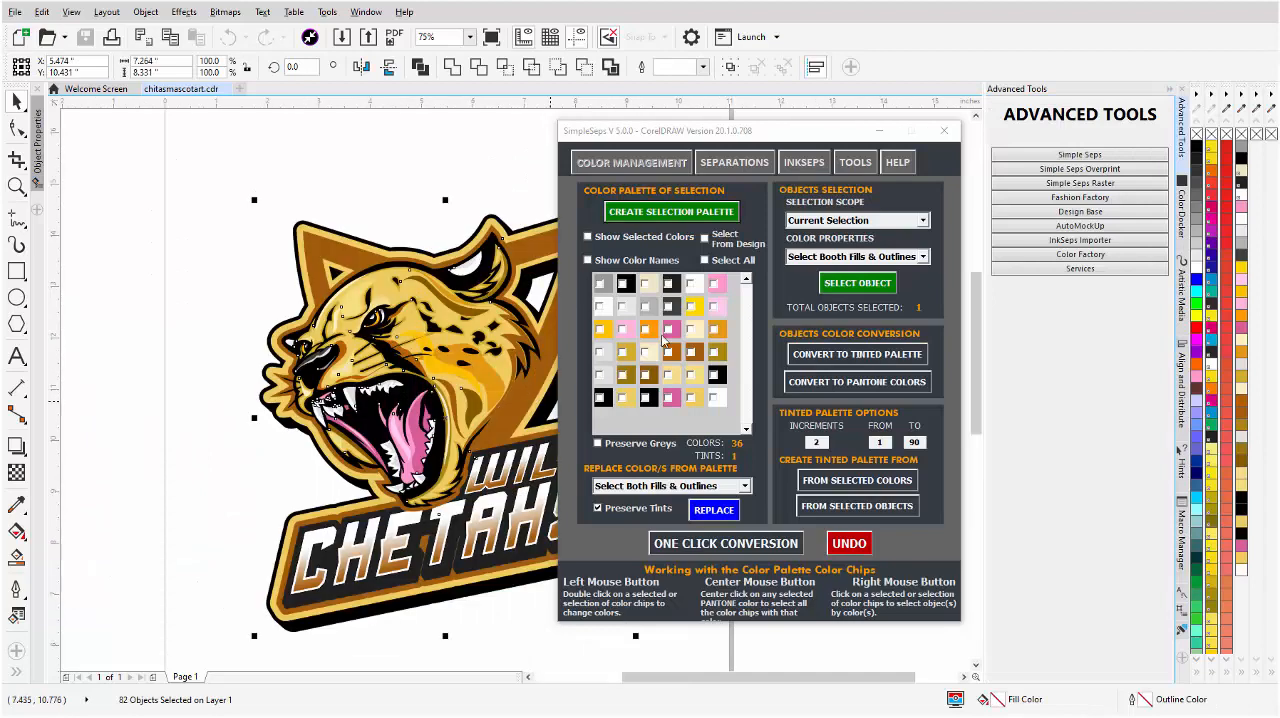
pyautogui.moveTo(760, 132); pyautogui.dragTo(808, 132)
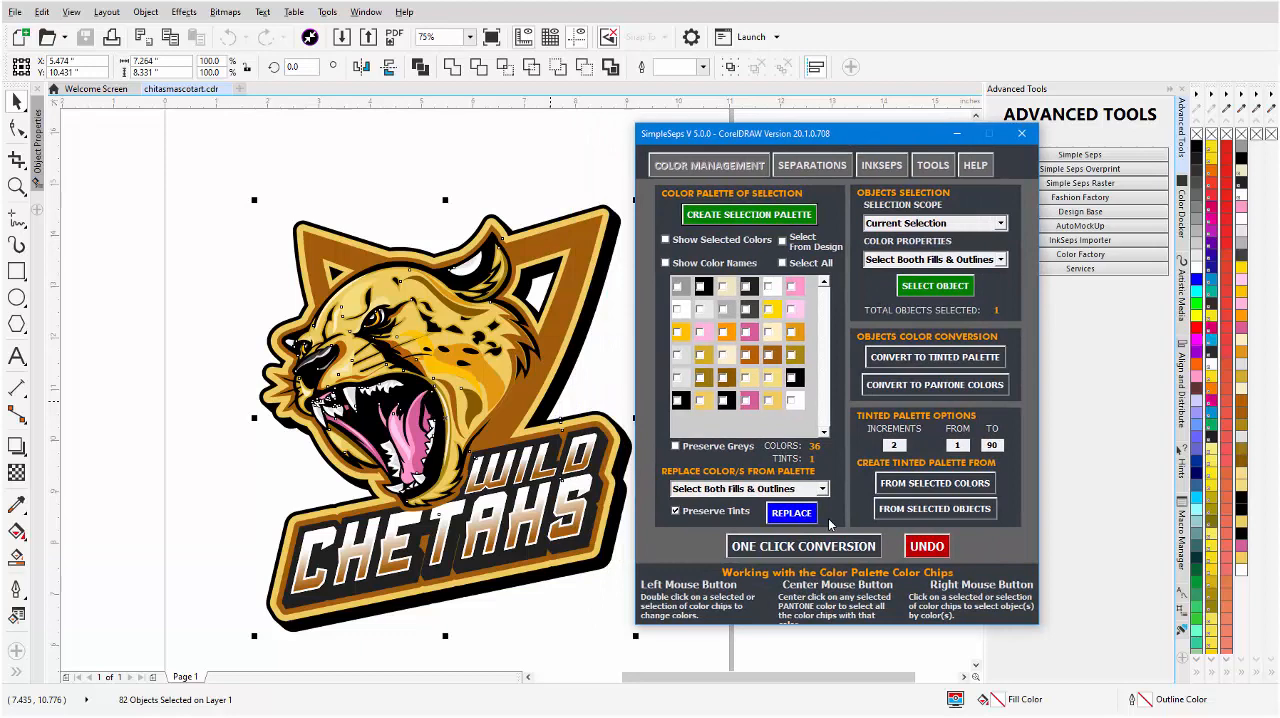
pyautogui.moveTo(520, 412)
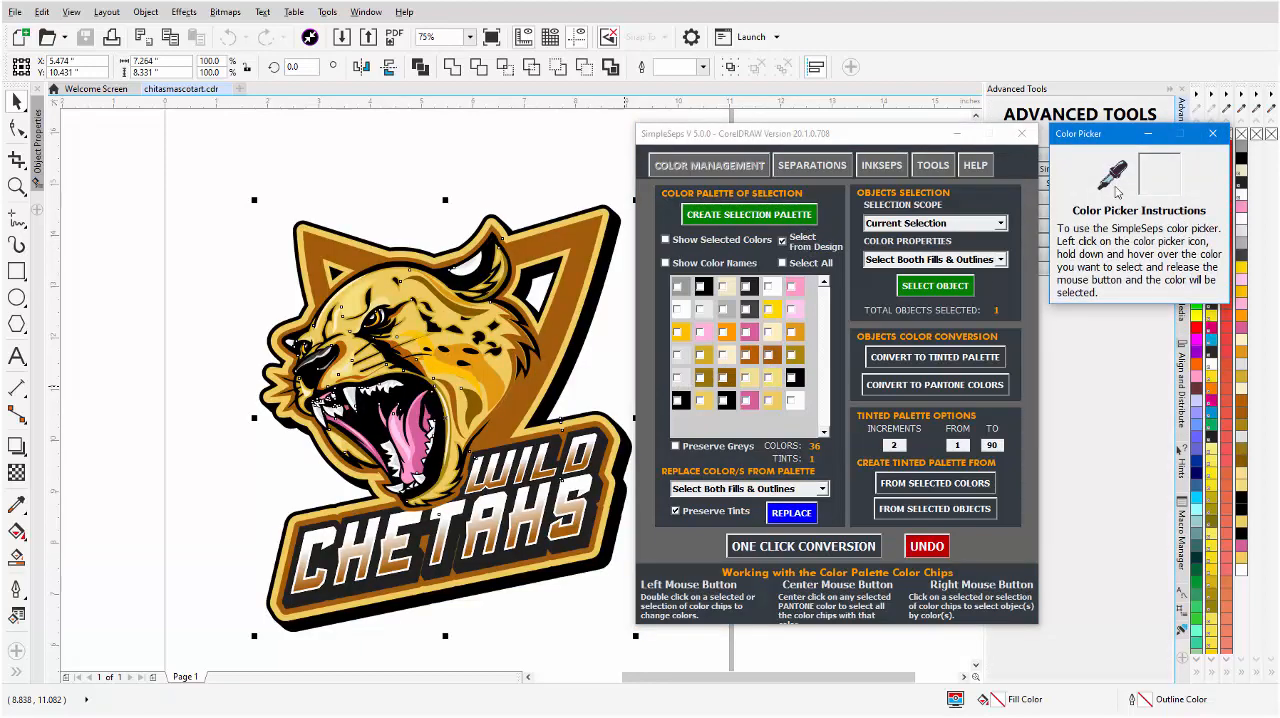
pyautogui.moveTo(1112, 176)
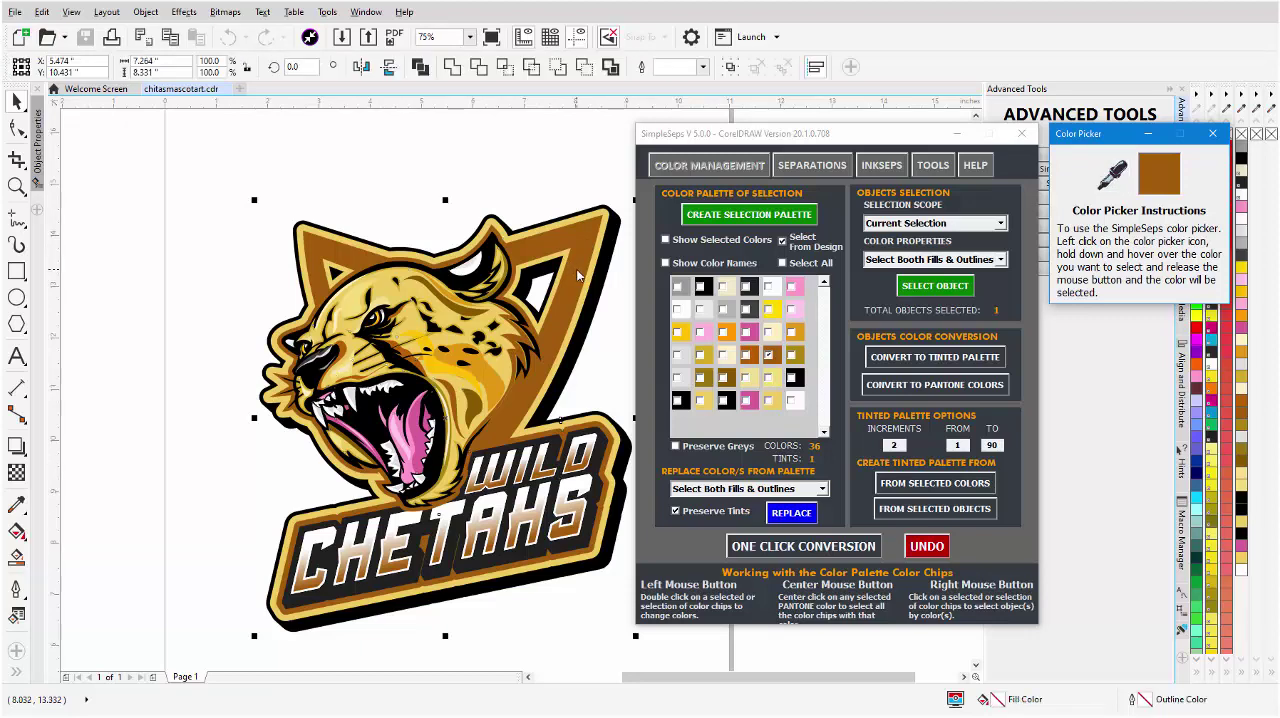
pyautogui.moveTo(772, 364)
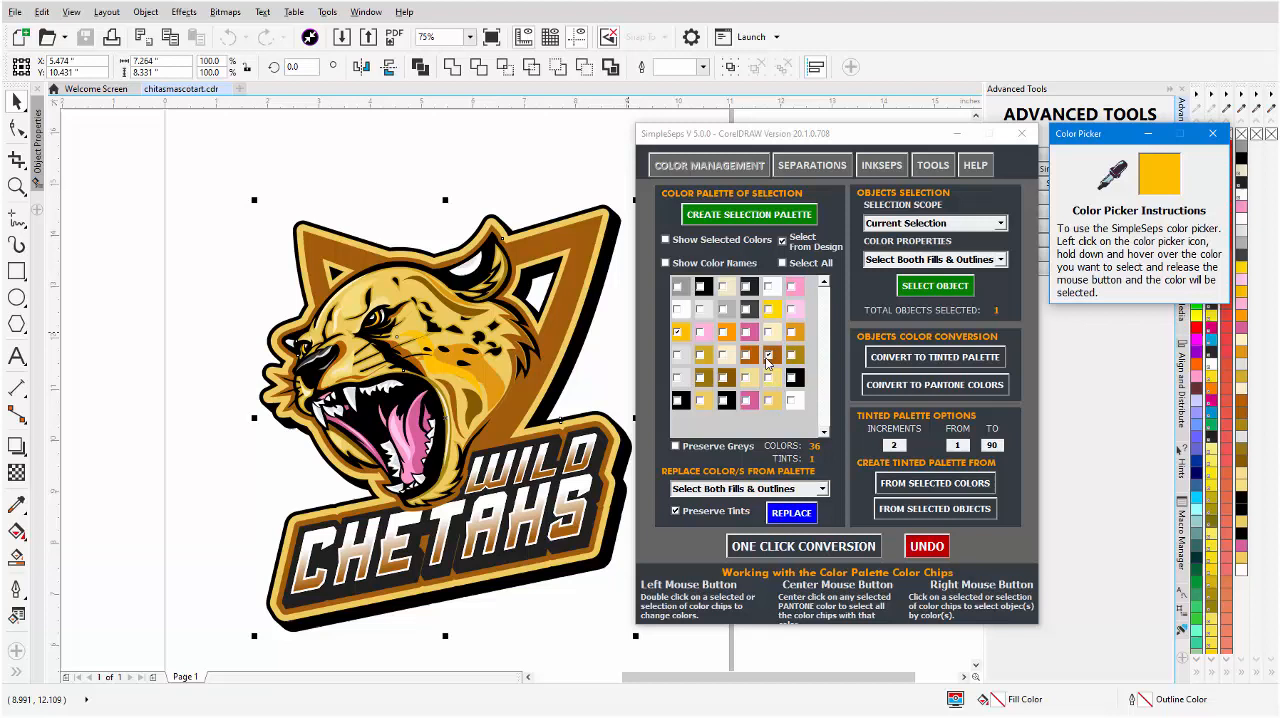
pyautogui.moveTo(772, 438)
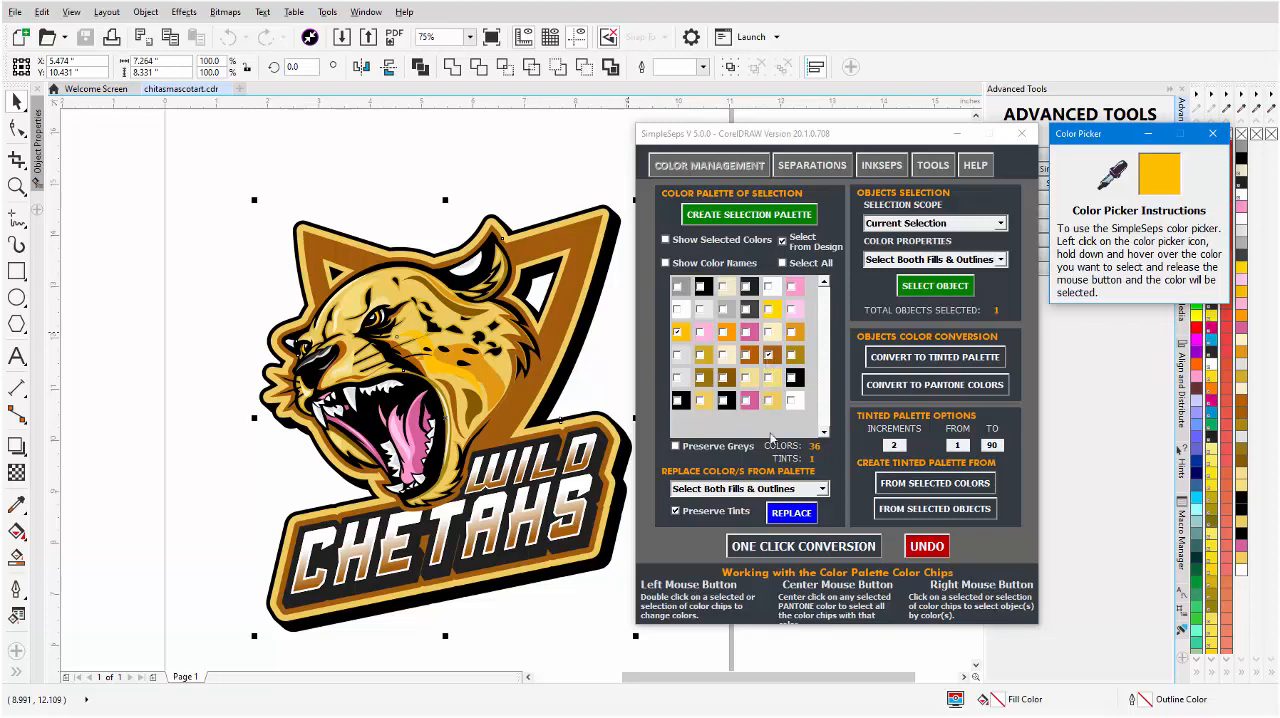
pyautogui.moveTo(1096, 182)
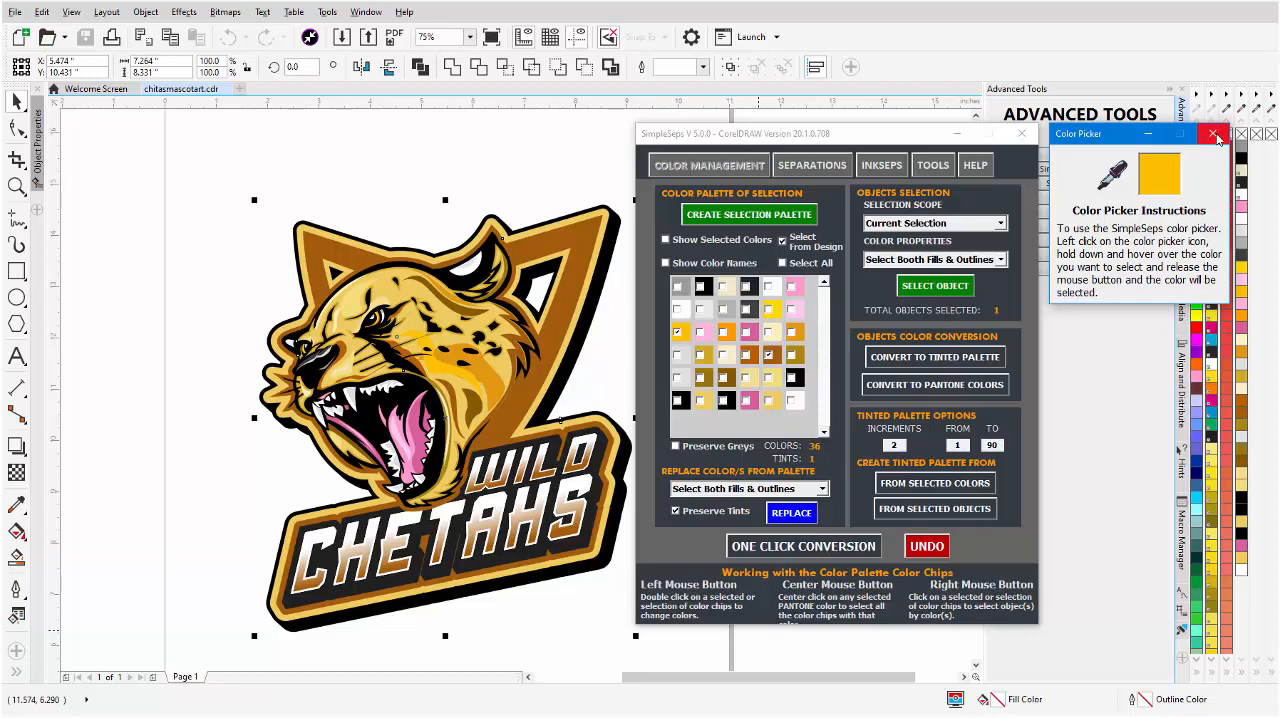
# Close the Color Picker, review the selected colours' numeric values, then close that list.
pyautogui.click(1212, 134)
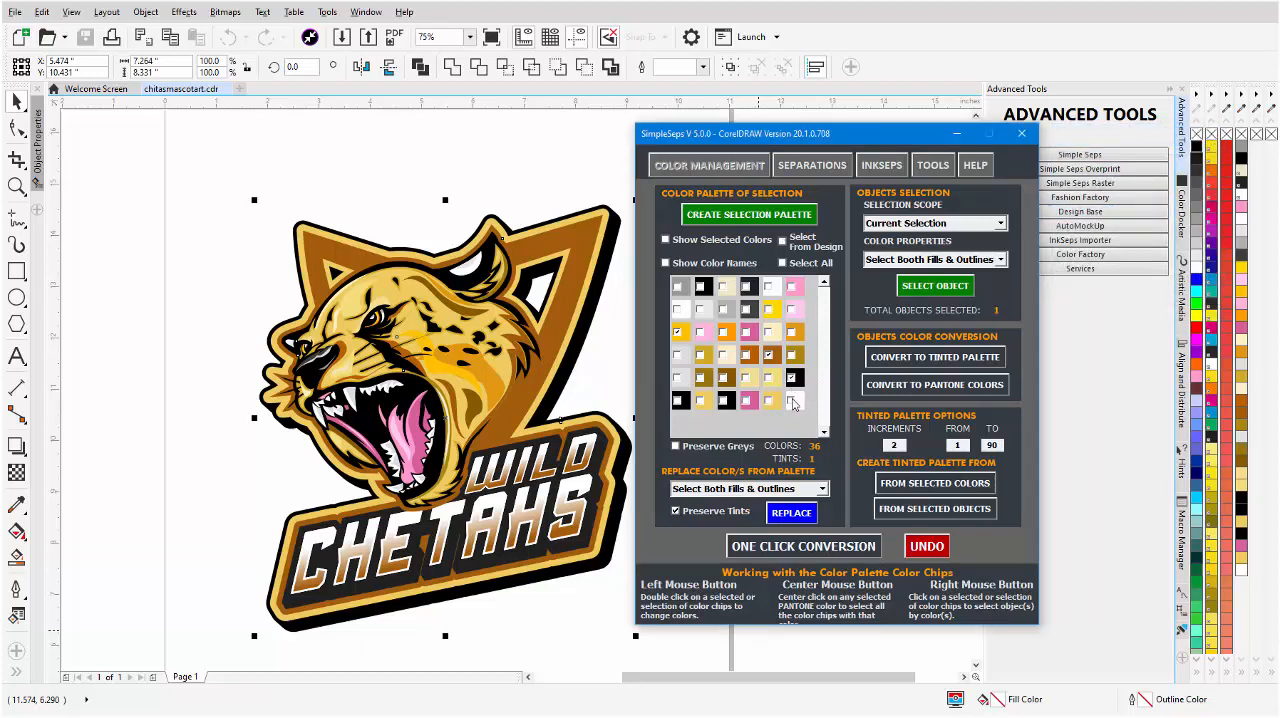
pyautogui.moveTo(748, 400)
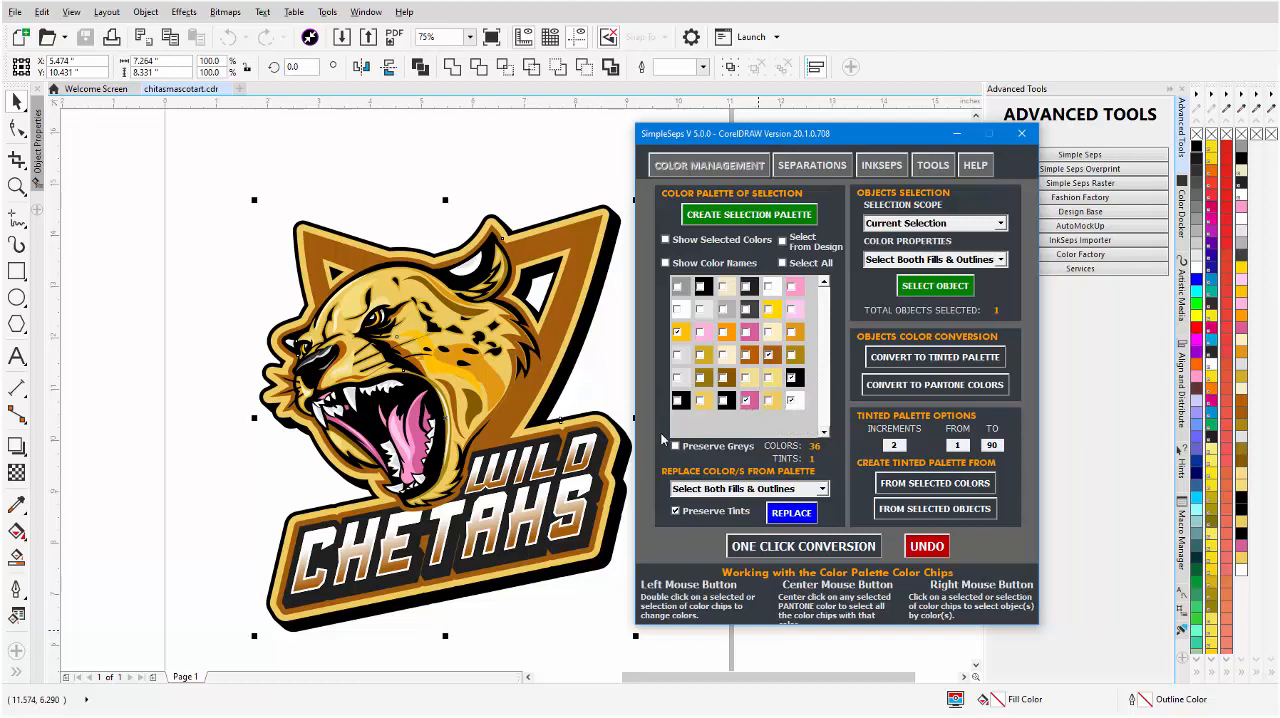
pyautogui.moveTo(756, 452)
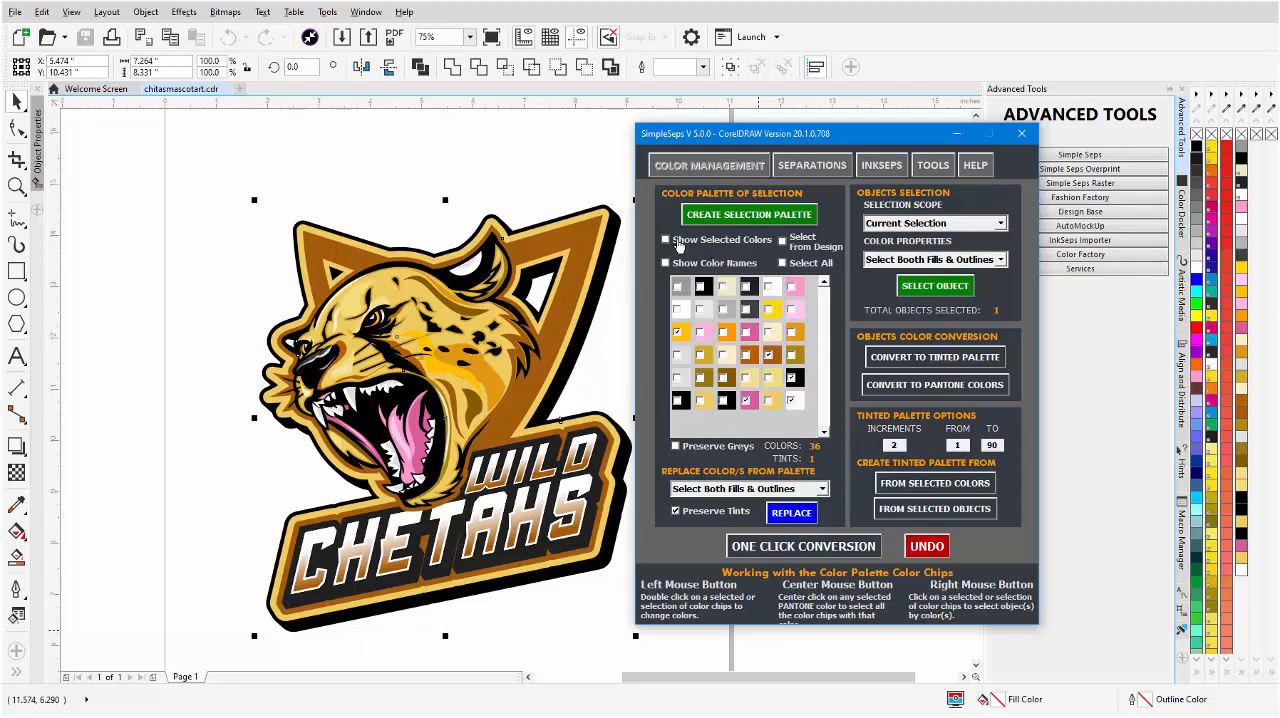
pyautogui.click(666, 240)
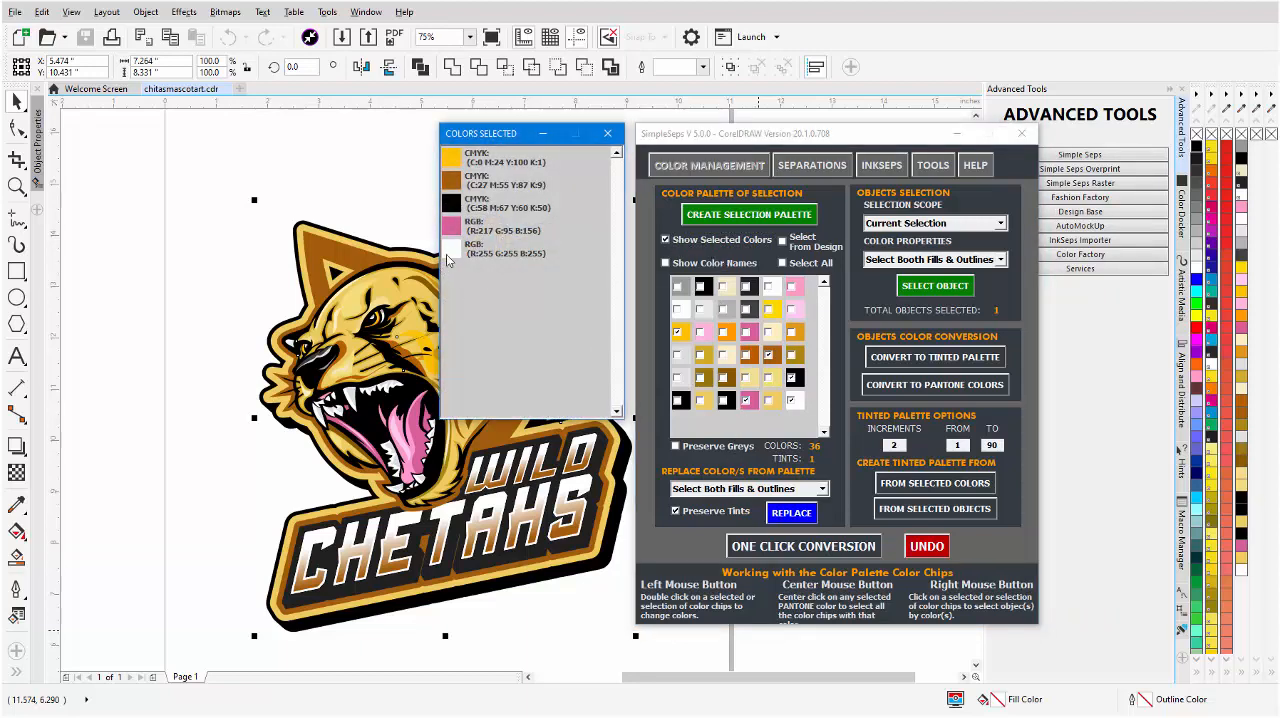
pyautogui.click(608, 132)
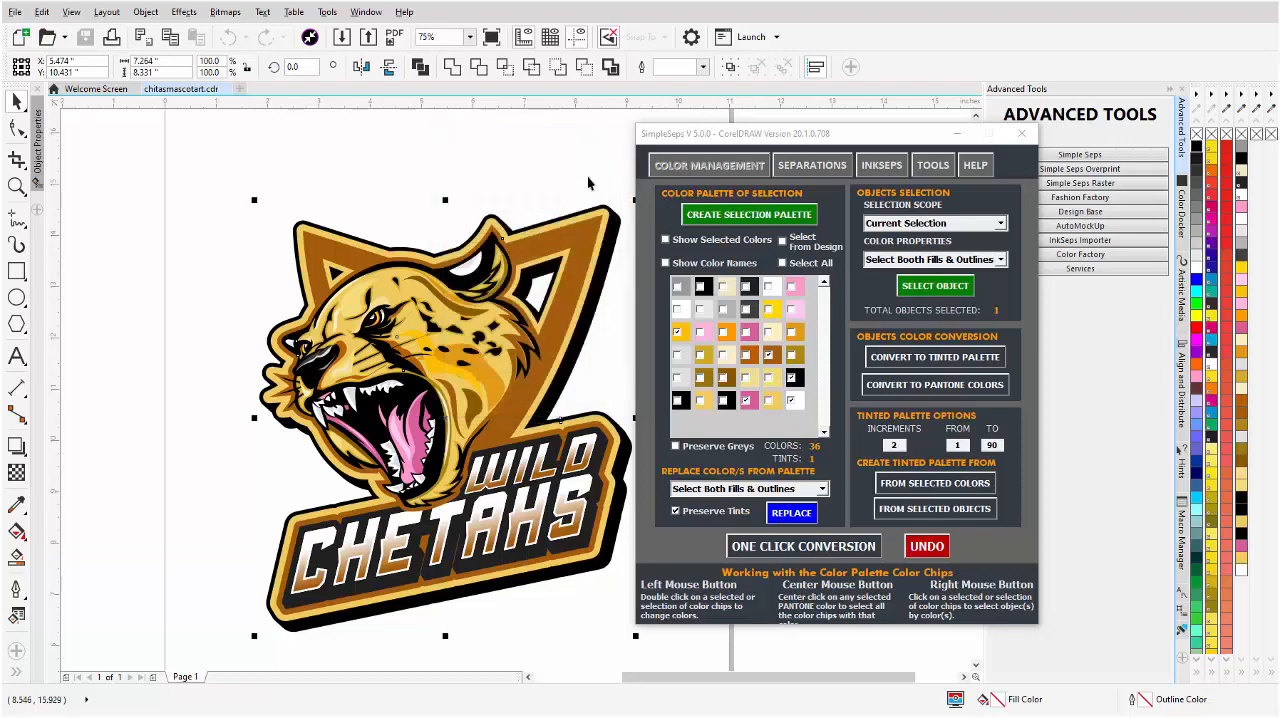
pyautogui.click(804, 546)
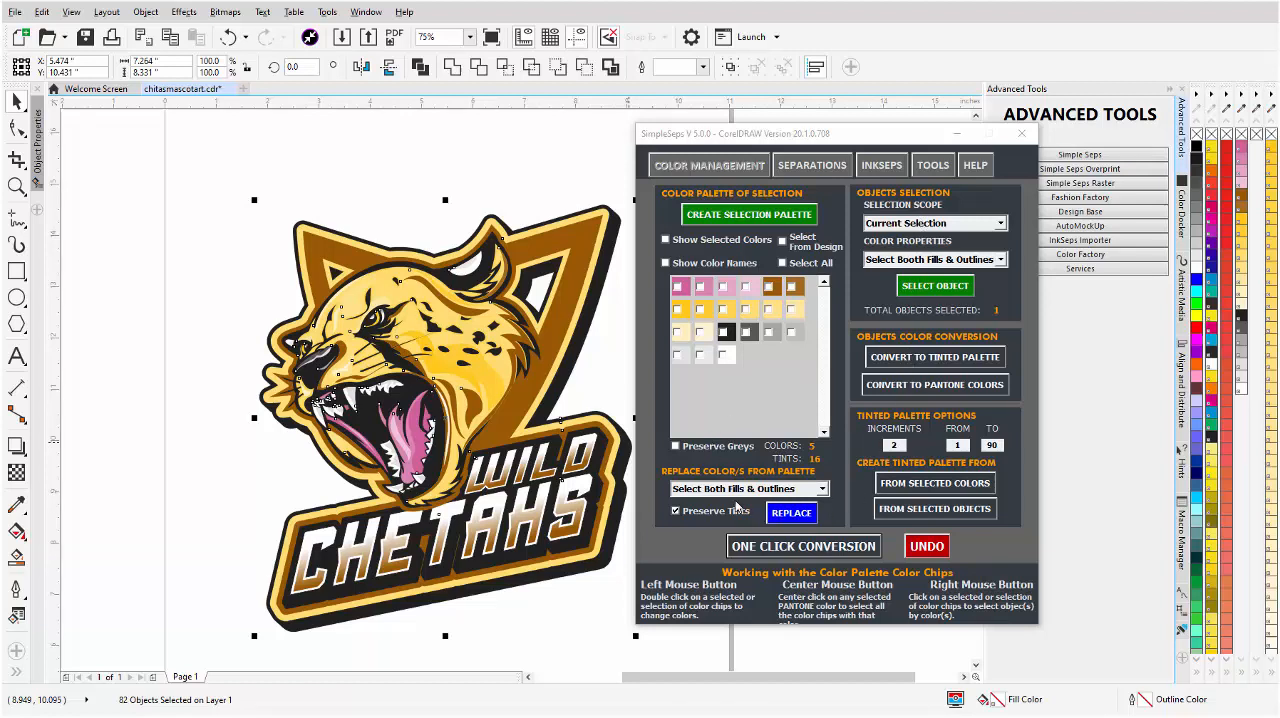
pyautogui.moveTo(672, 386)
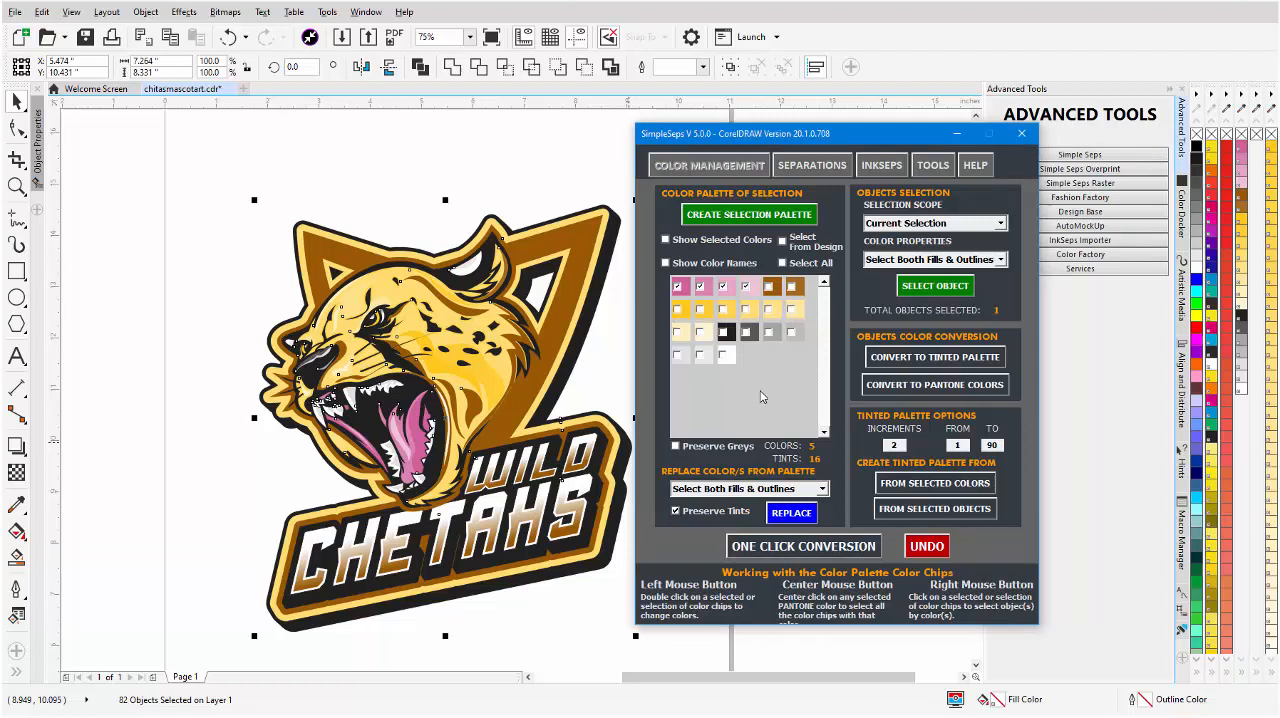
pyautogui.moveTo(748, 290)
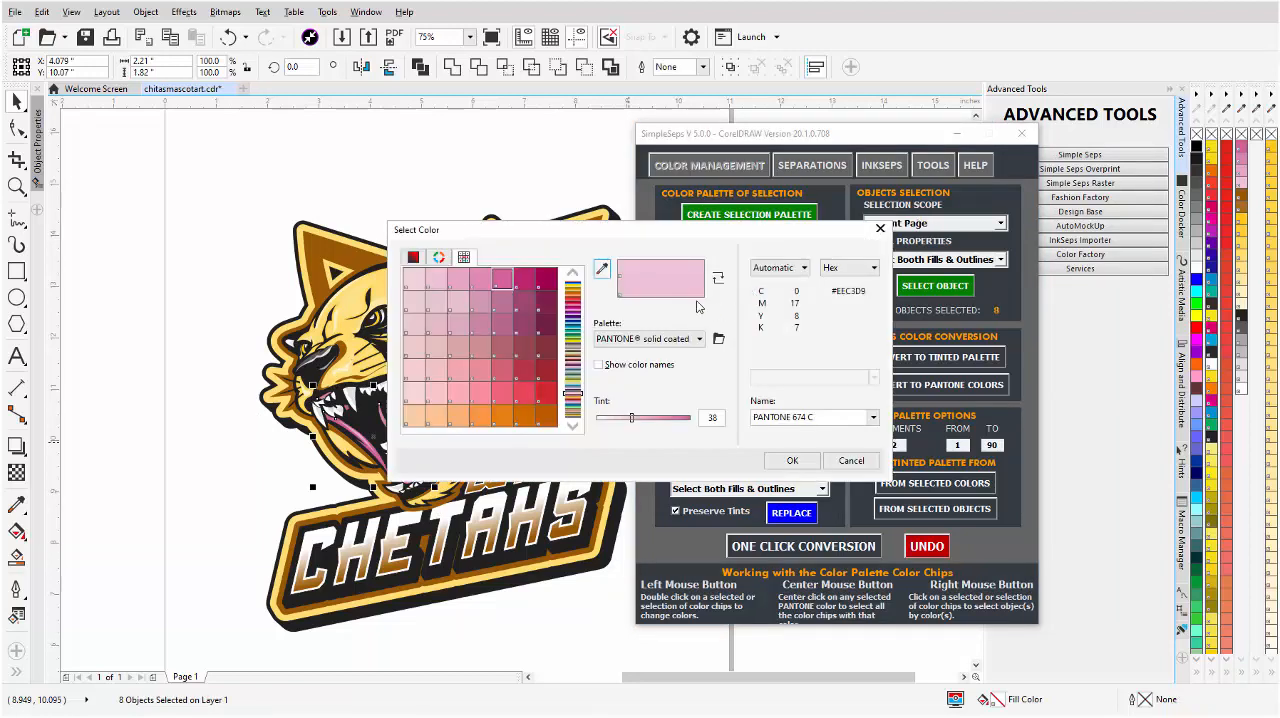
pyautogui.moveTo(524, 392)
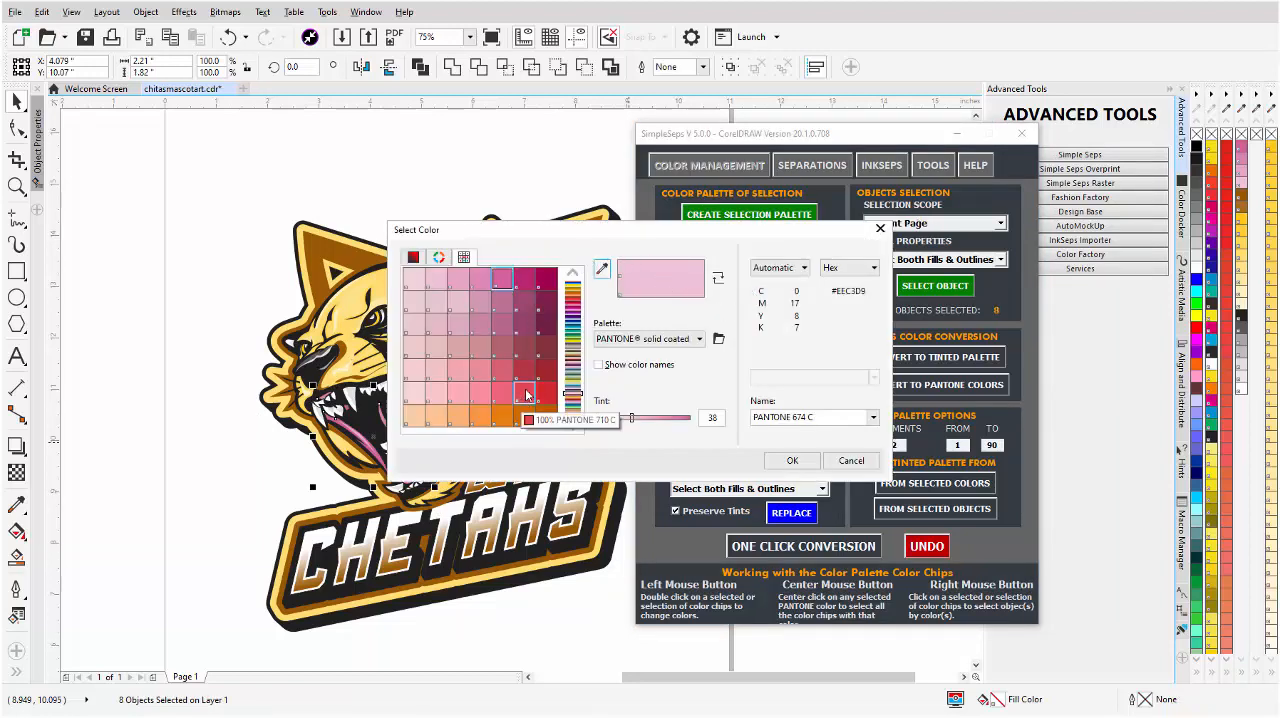
# Choose PANTONE 710 C at tint 100 as the replacement for PANTONE 674 C and confirm.
pyautogui.click(524, 390)
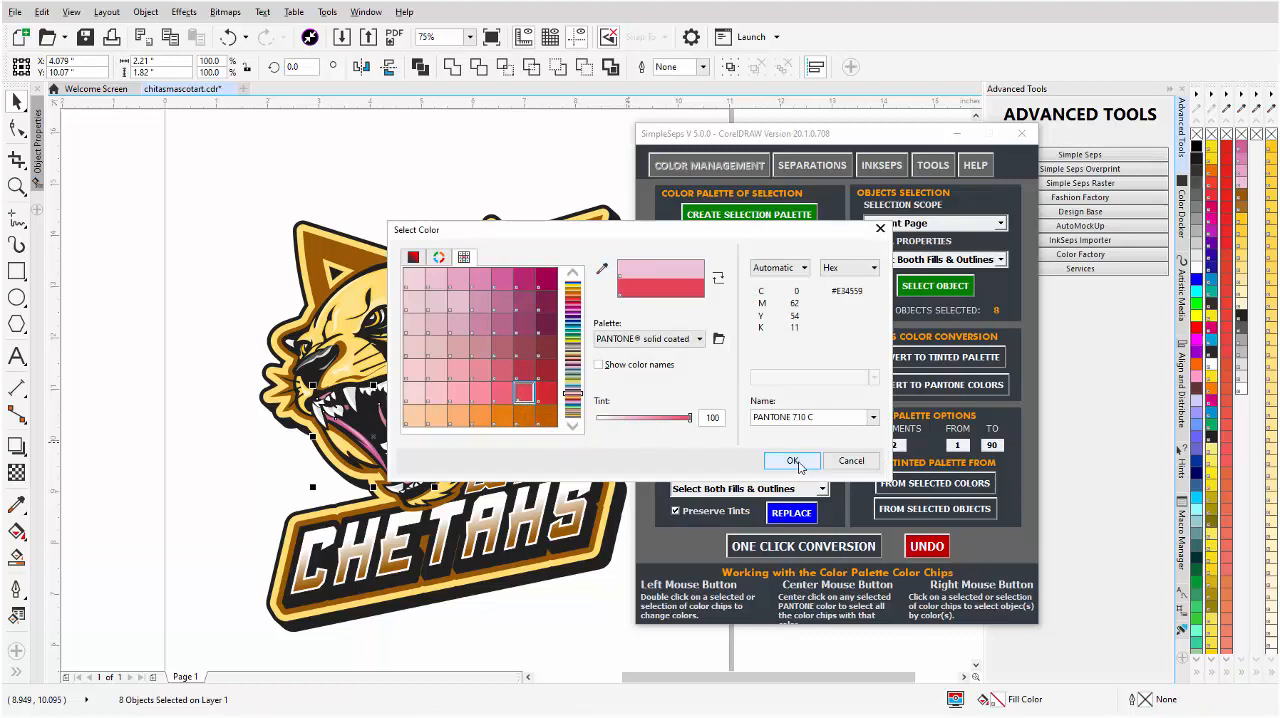
pyautogui.click(792, 460)
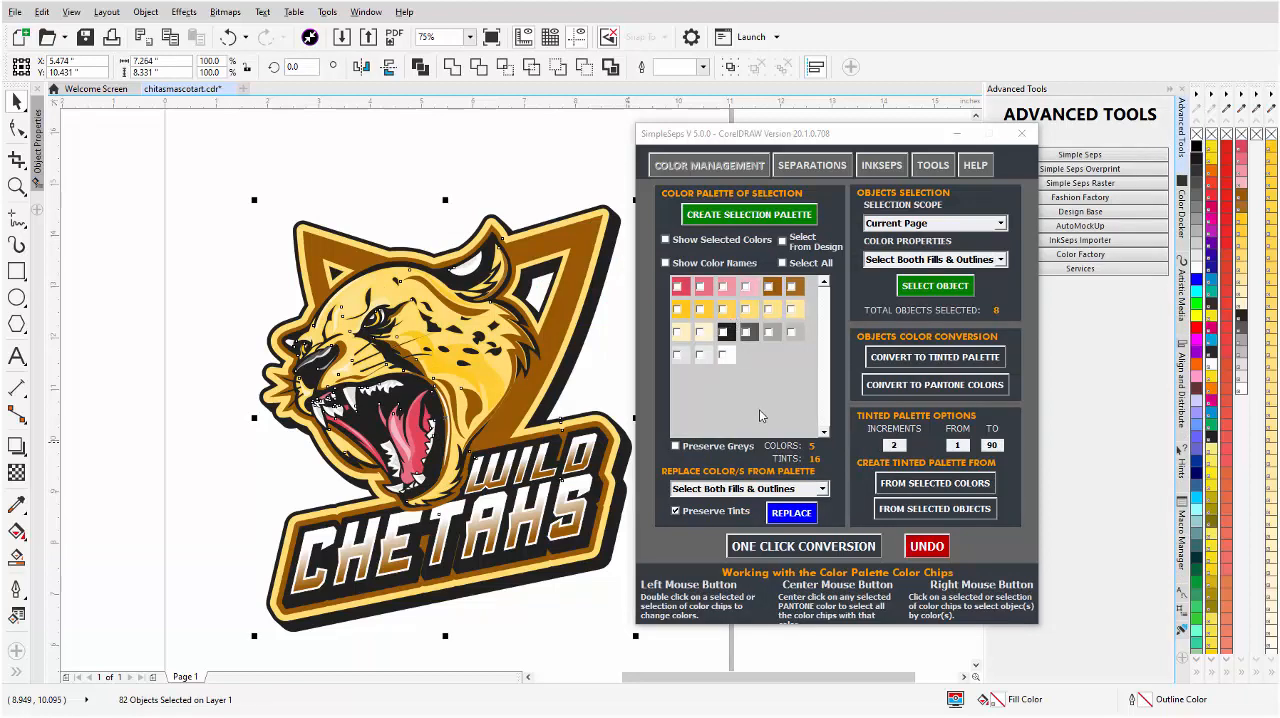
pyautogui.moveTo(680, 296)
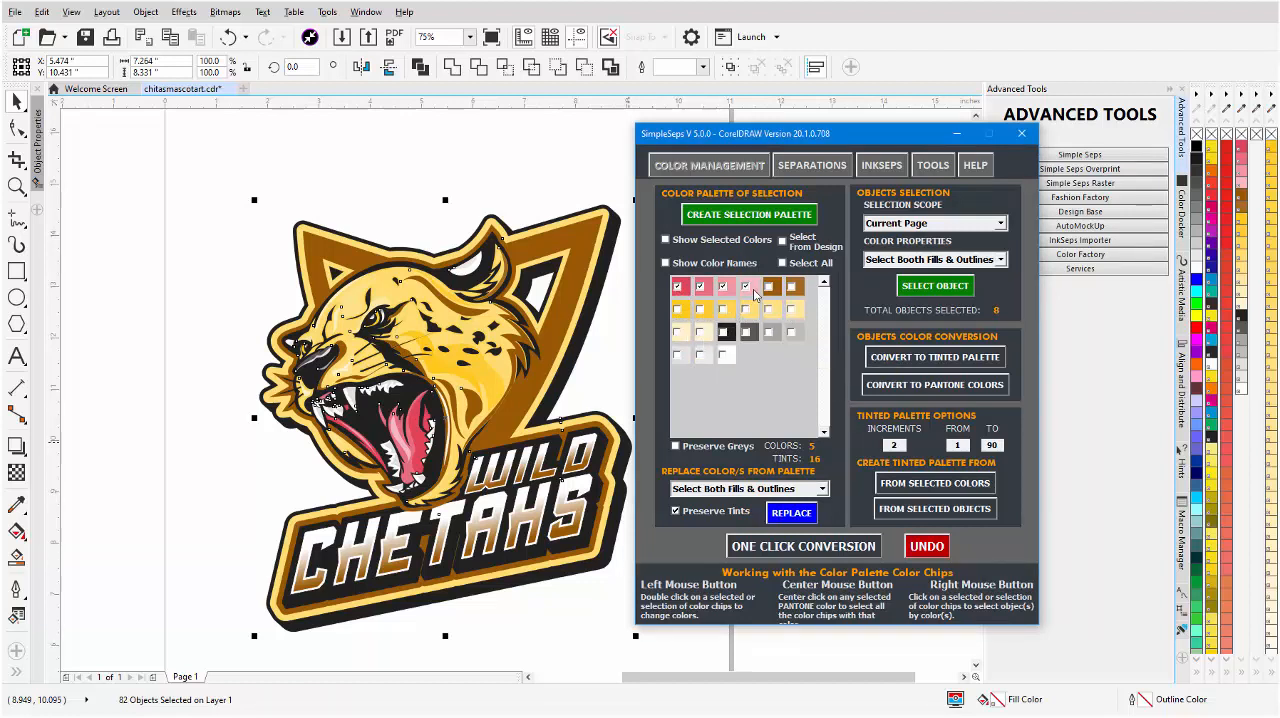
pyautogui.moveTo(770, 288)
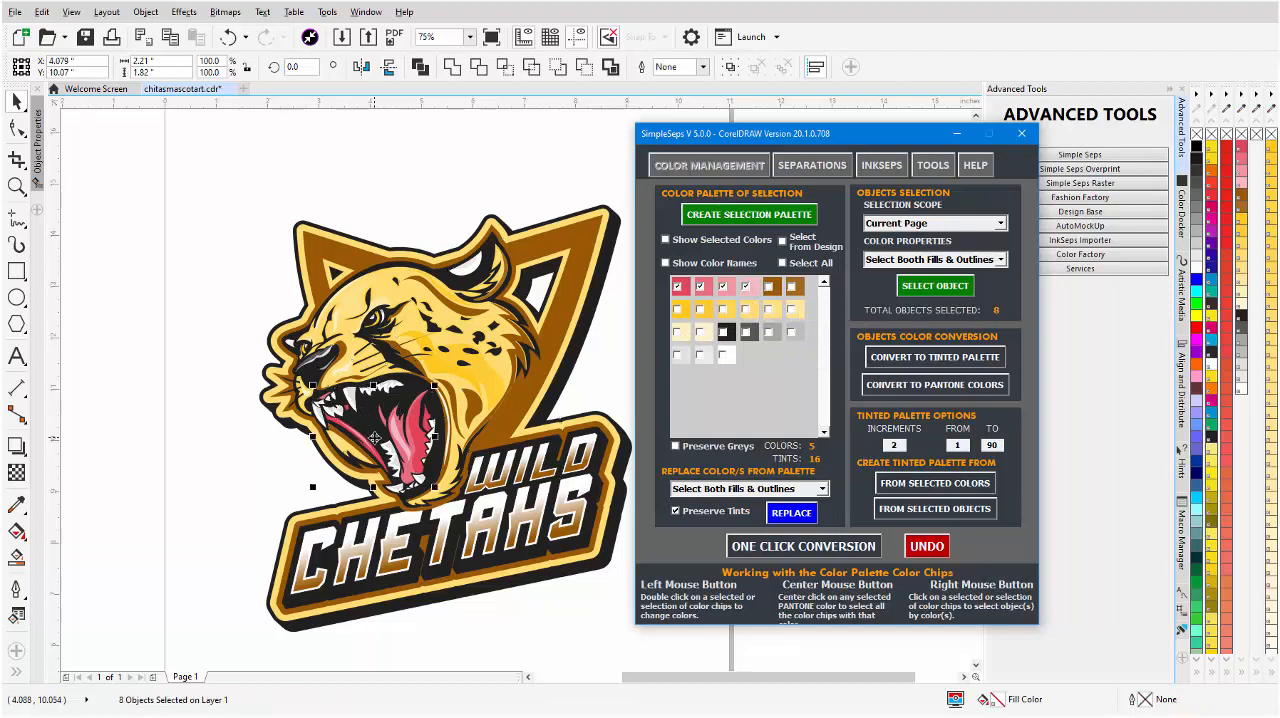
# Select the cheetah logo so its colours feed a new selection palette.
pyautogui.moveTo(376, 436); pyautogui.dragTo(236, 476)
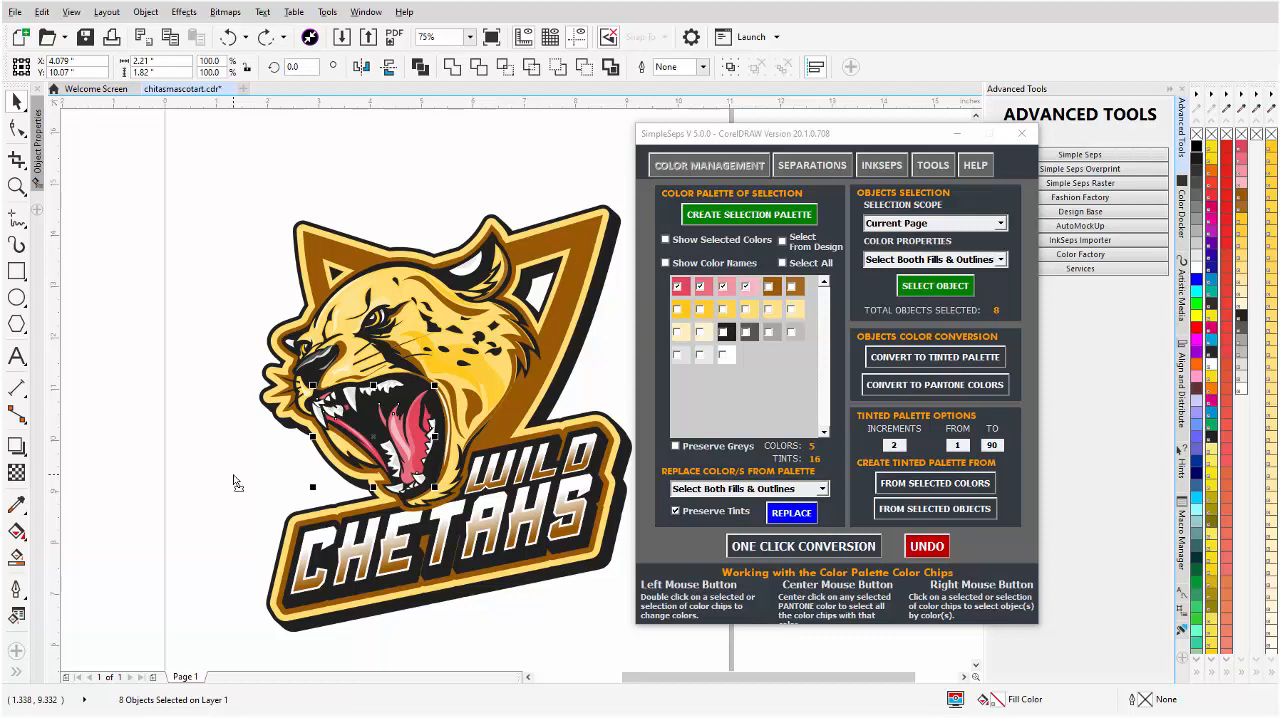
pyautogui.moveTo(724, 388)
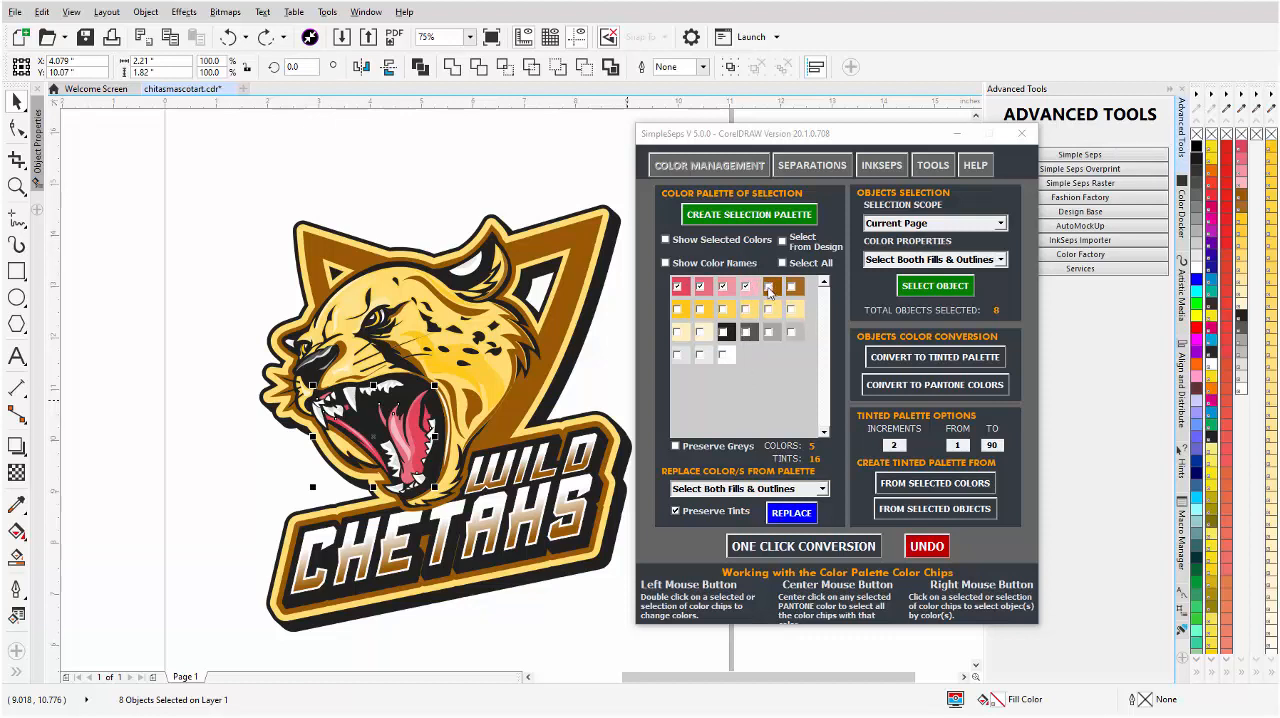
pyautogui.moveTo(680, 312)
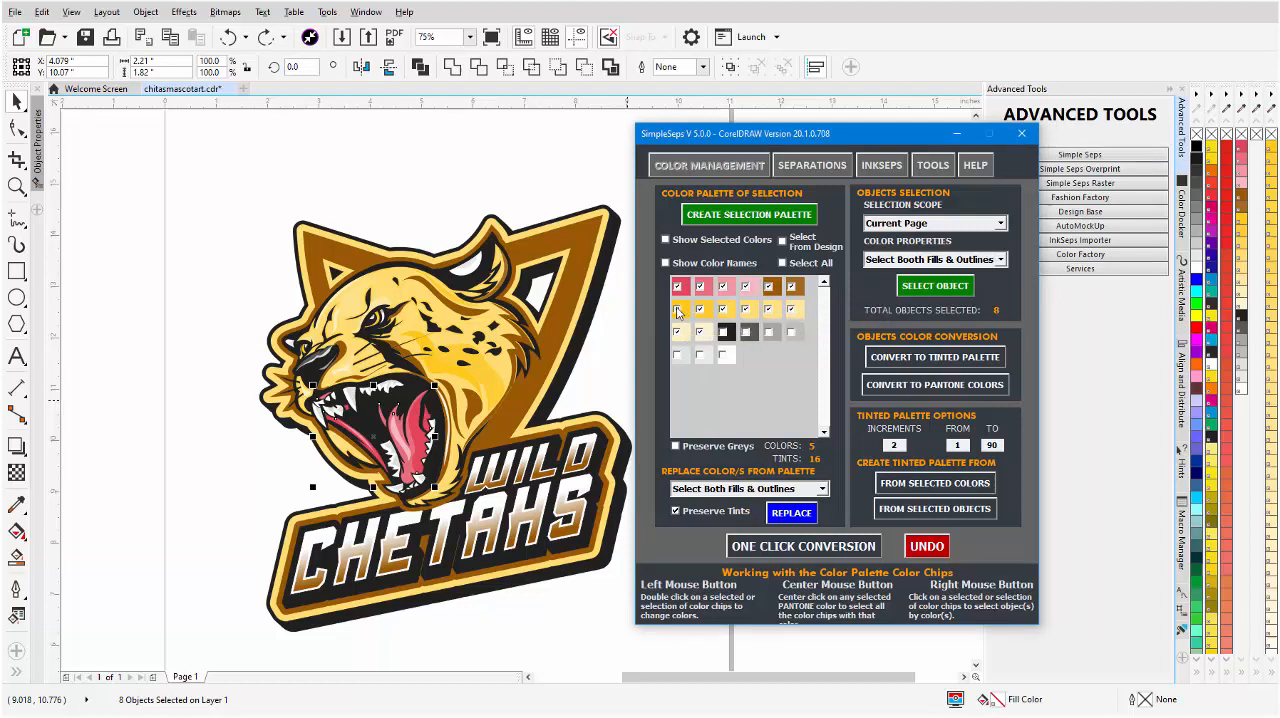
pyautogui.moveTo(770, 288)
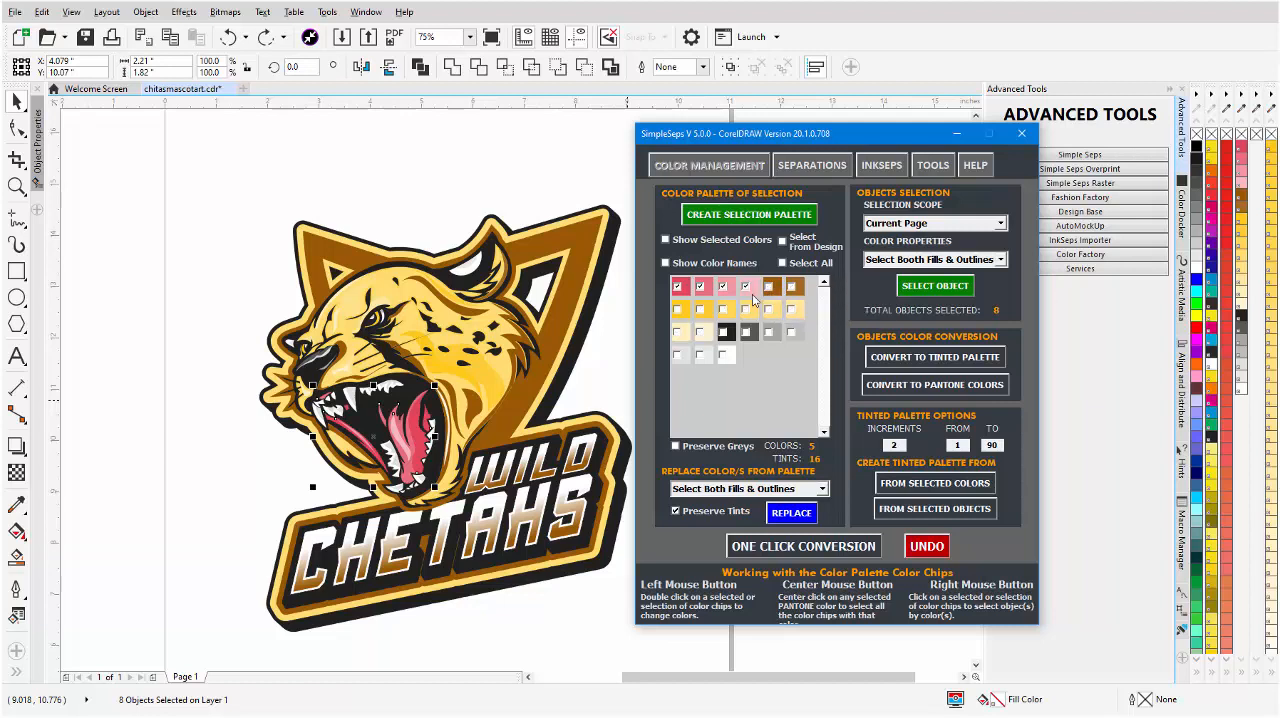
pyautogui.moveTo(746, 288)
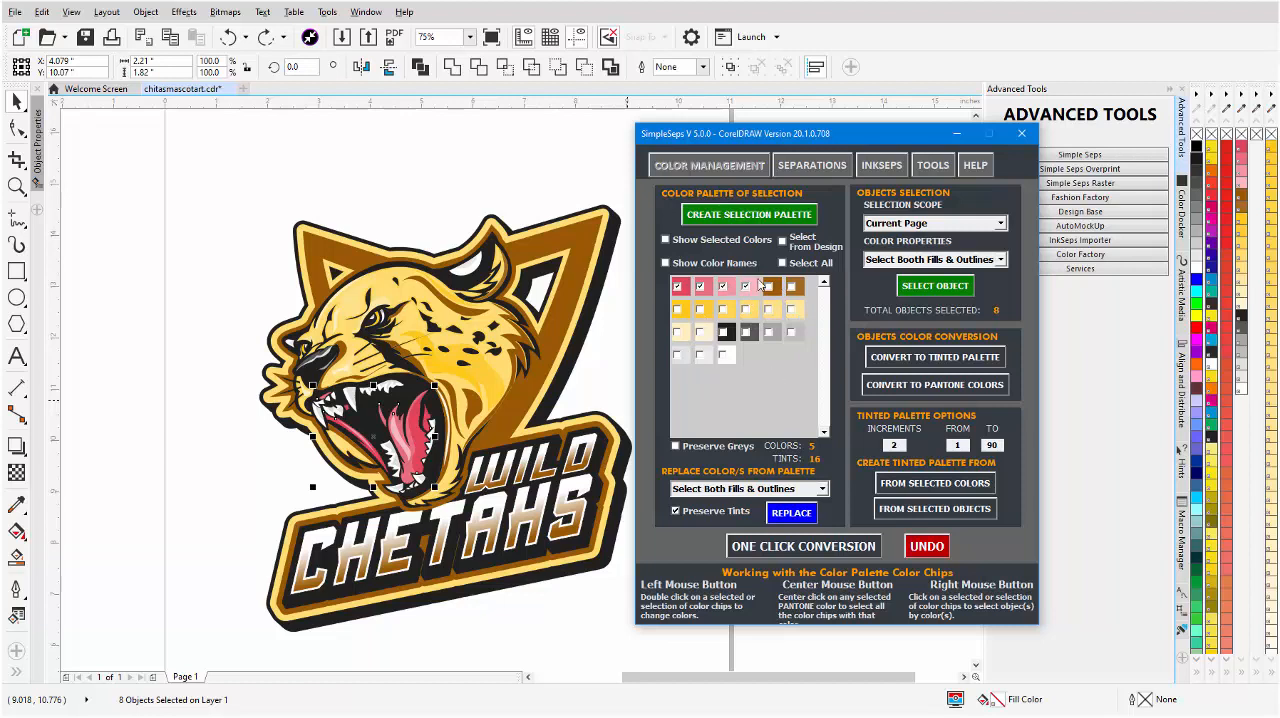
pyautogui.moveTo(700, 308)
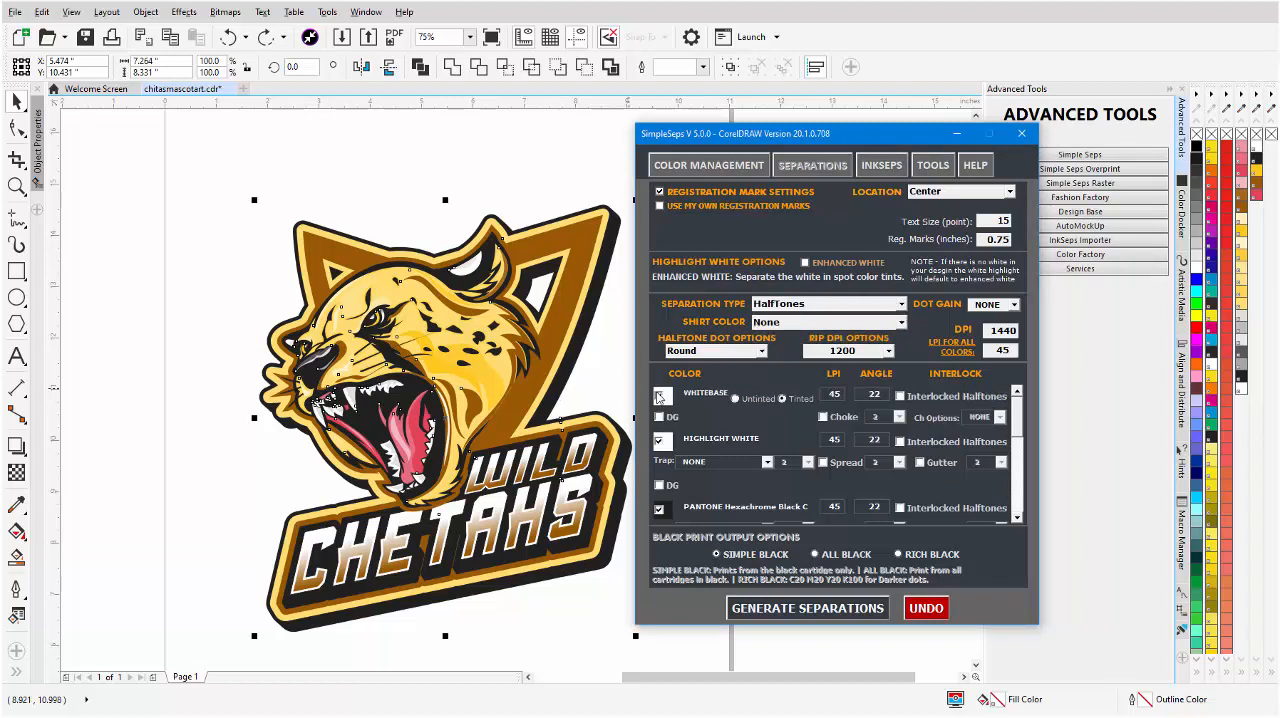
# Show the Separations settings with Halftones type and per-colour LPI and angle values.
pyautogui.click(660, 392)
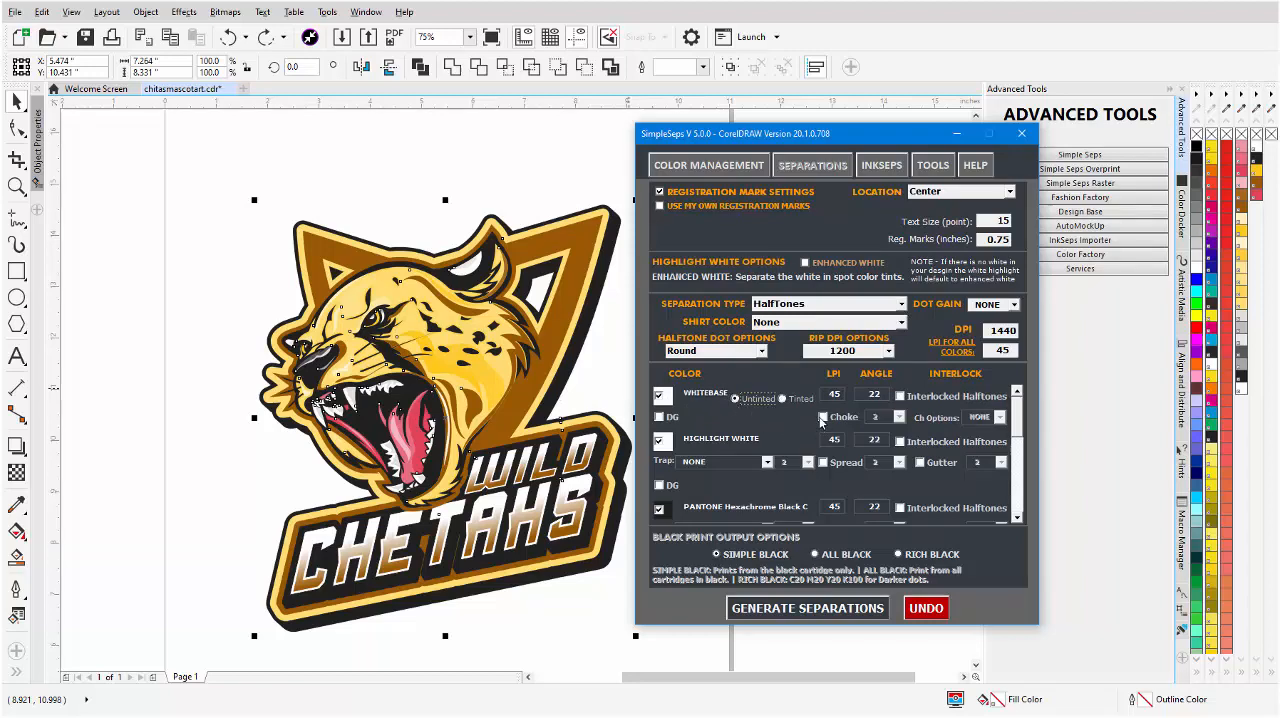
pyautogui.click(824, 416)
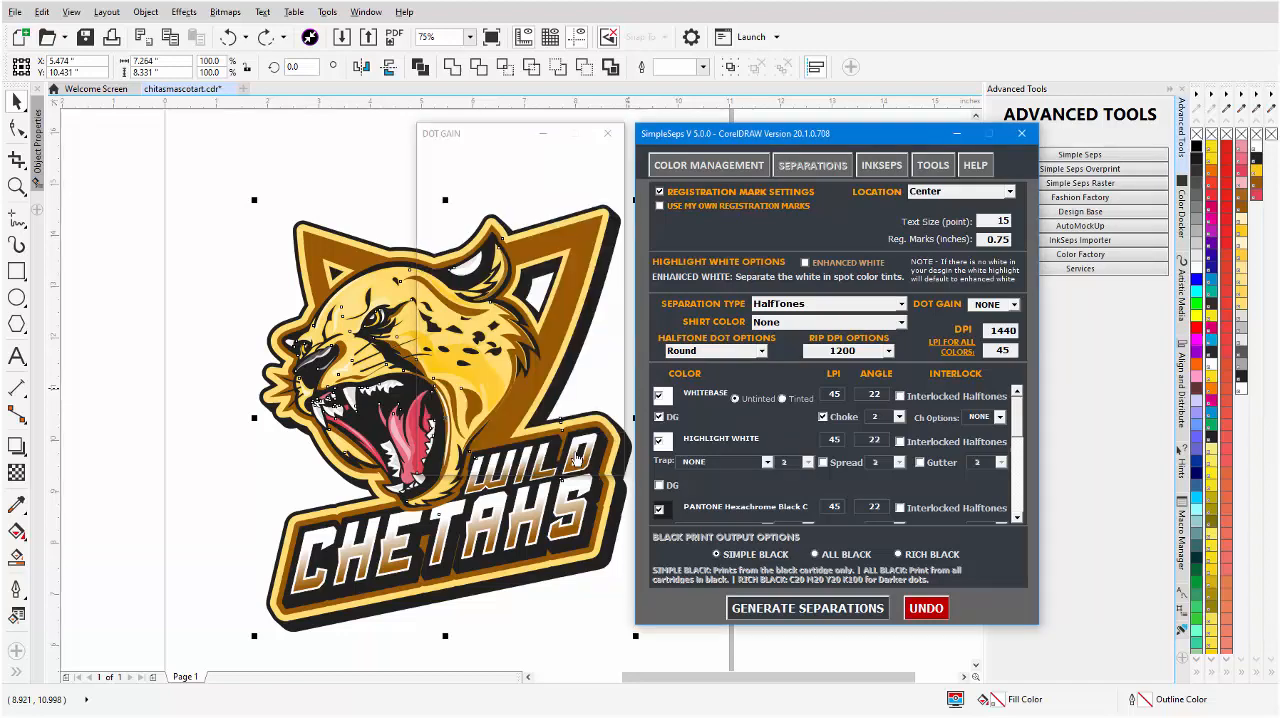
# Choose the dot gain setting and raise LPI For All Colors to 55, reviewing the plate list.
pyautogui.click(1010, 304)
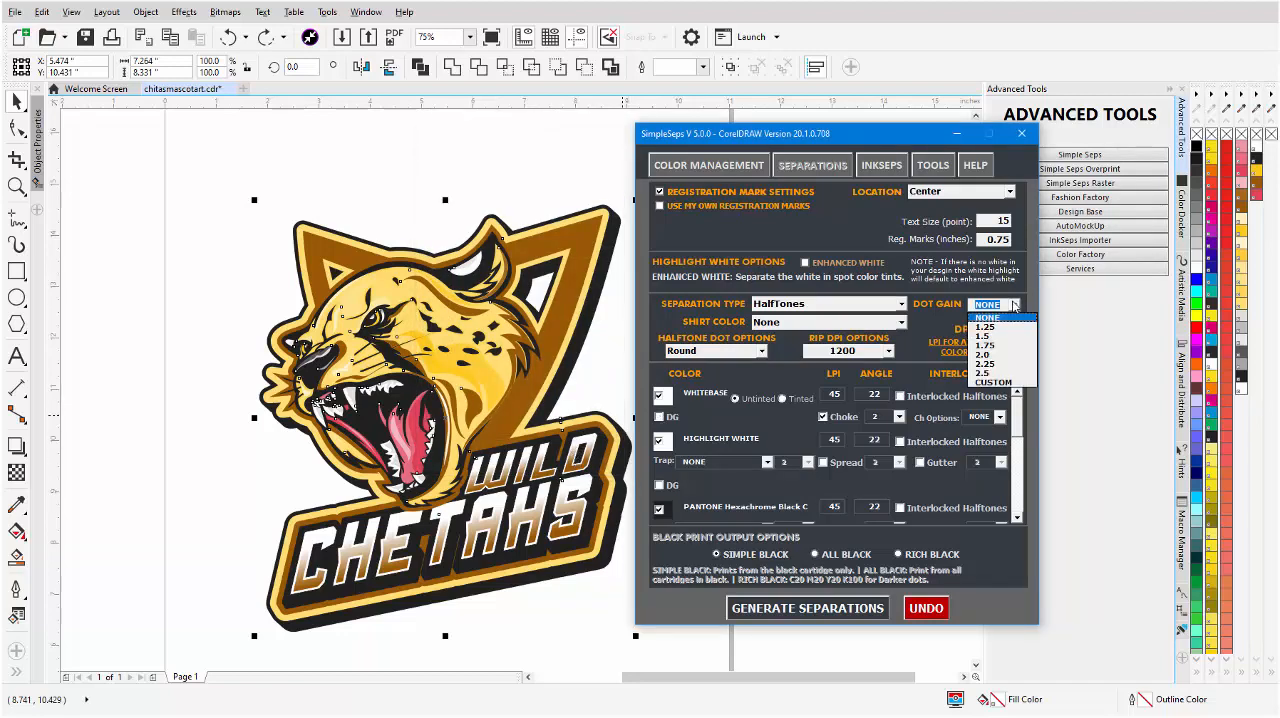
pyautogui.click(988, 316)
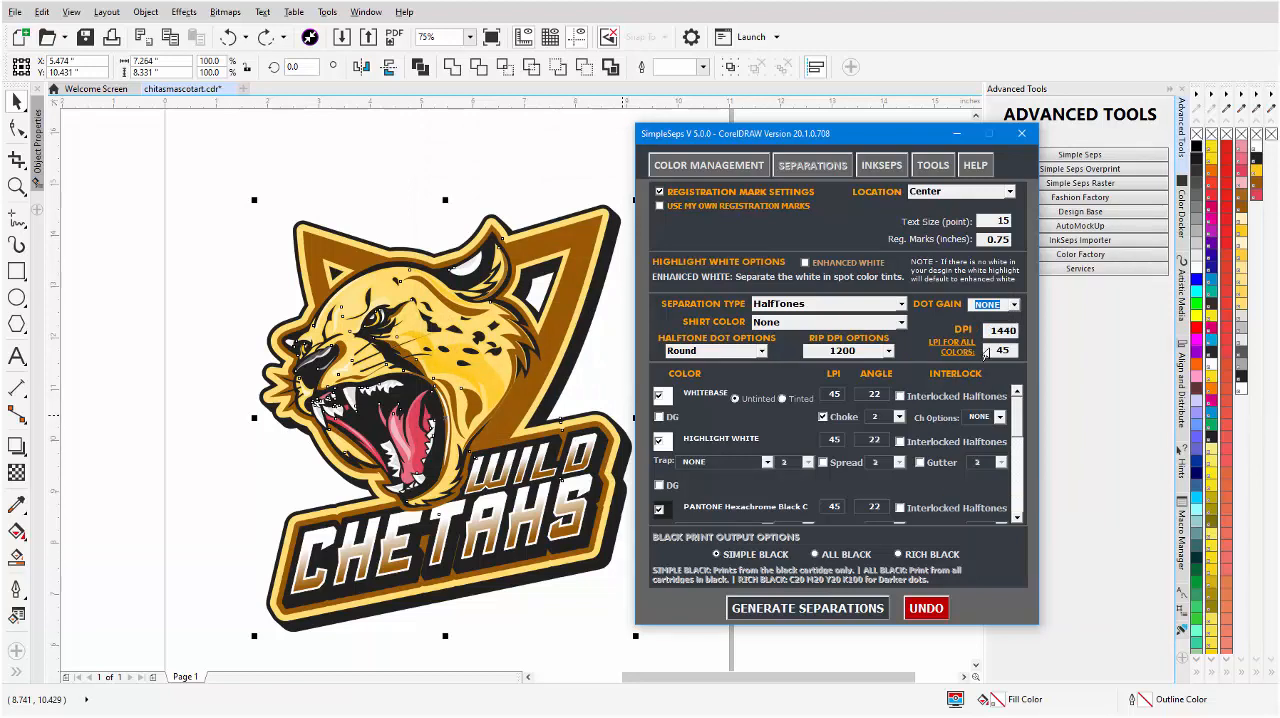
pyautogui.tripleClick(1000, 350)
pyautogui.write('55')
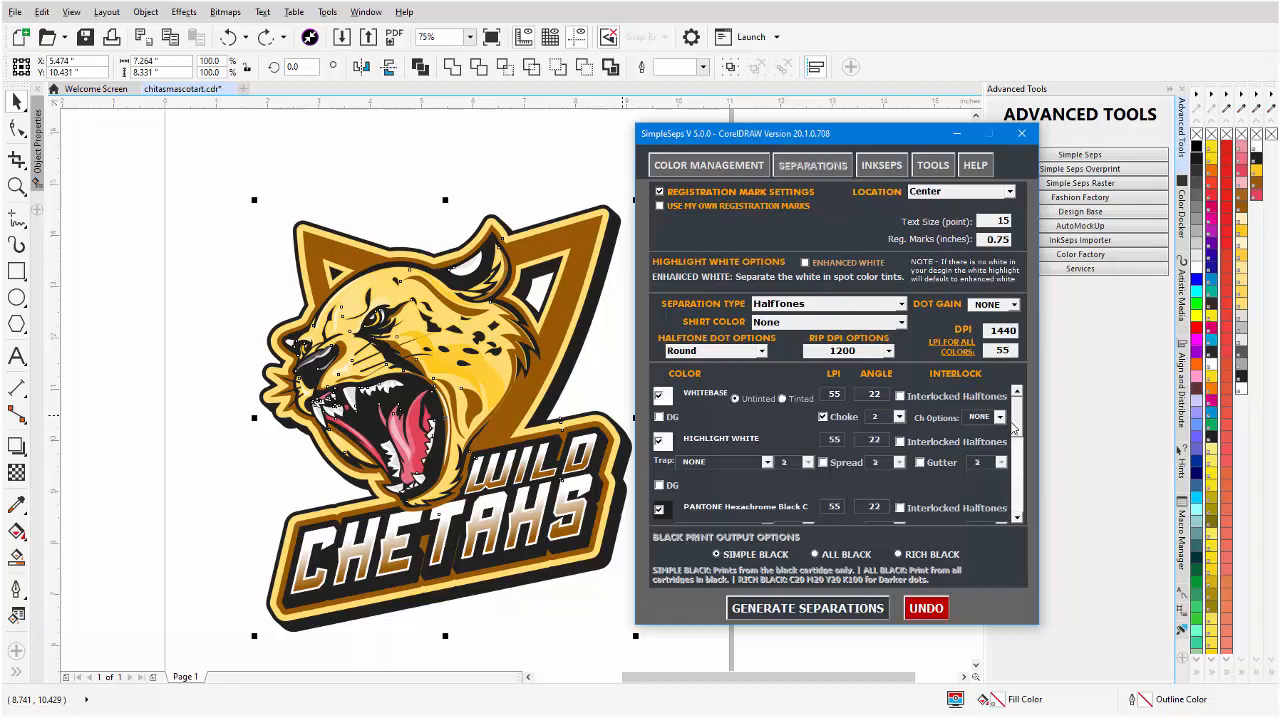
pyautogui.scroll(-3)
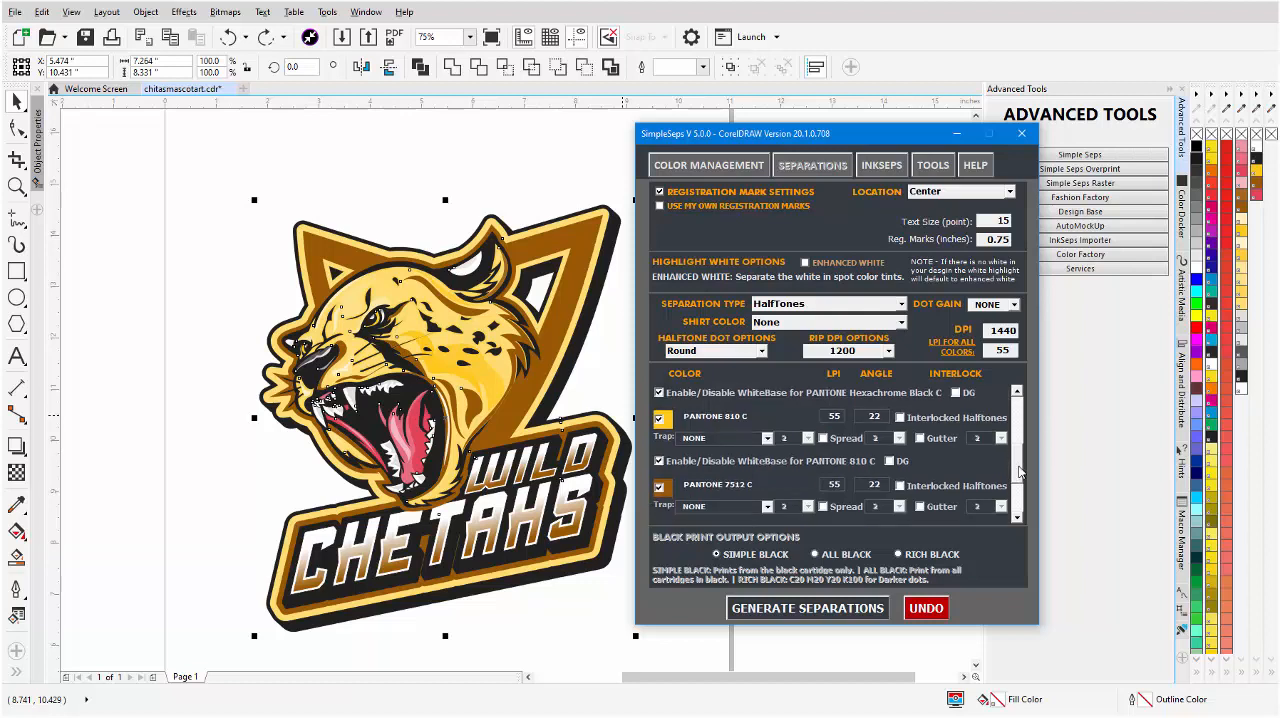
pyautogui.scroll(-3)
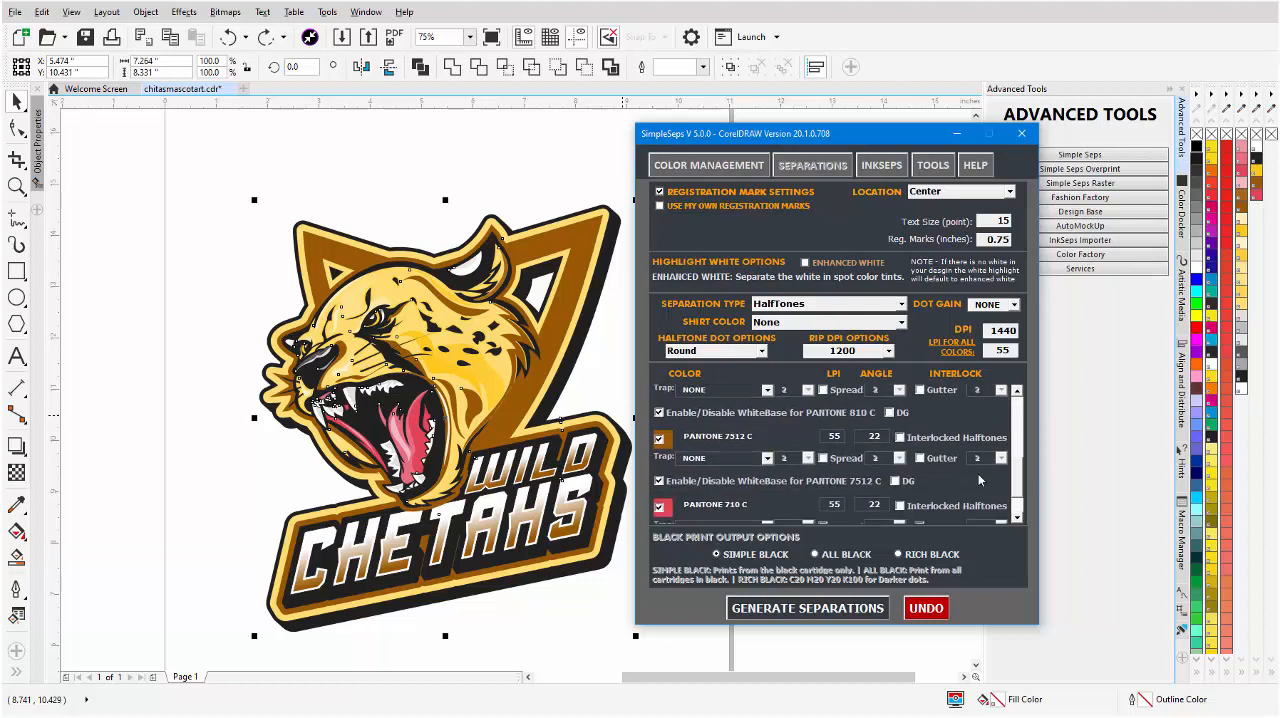
pyautogui.moveTo(660, 480)
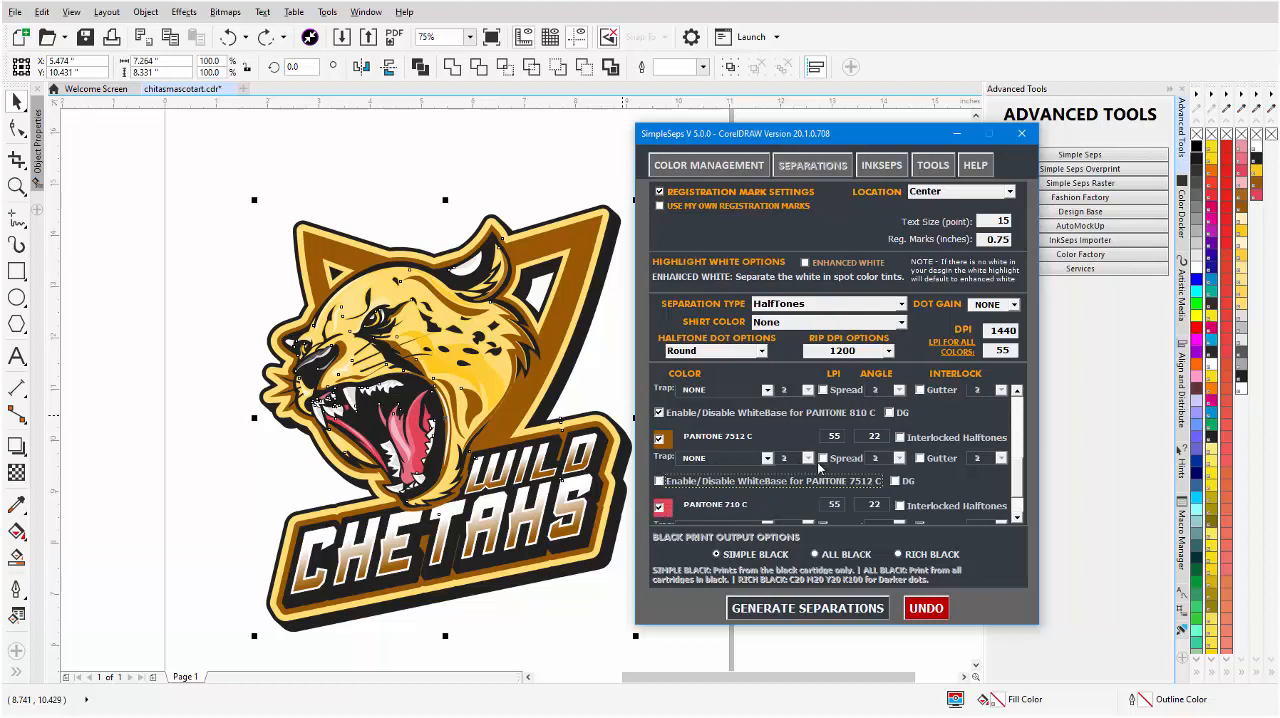
pyautogui.moveTo(944, 466)
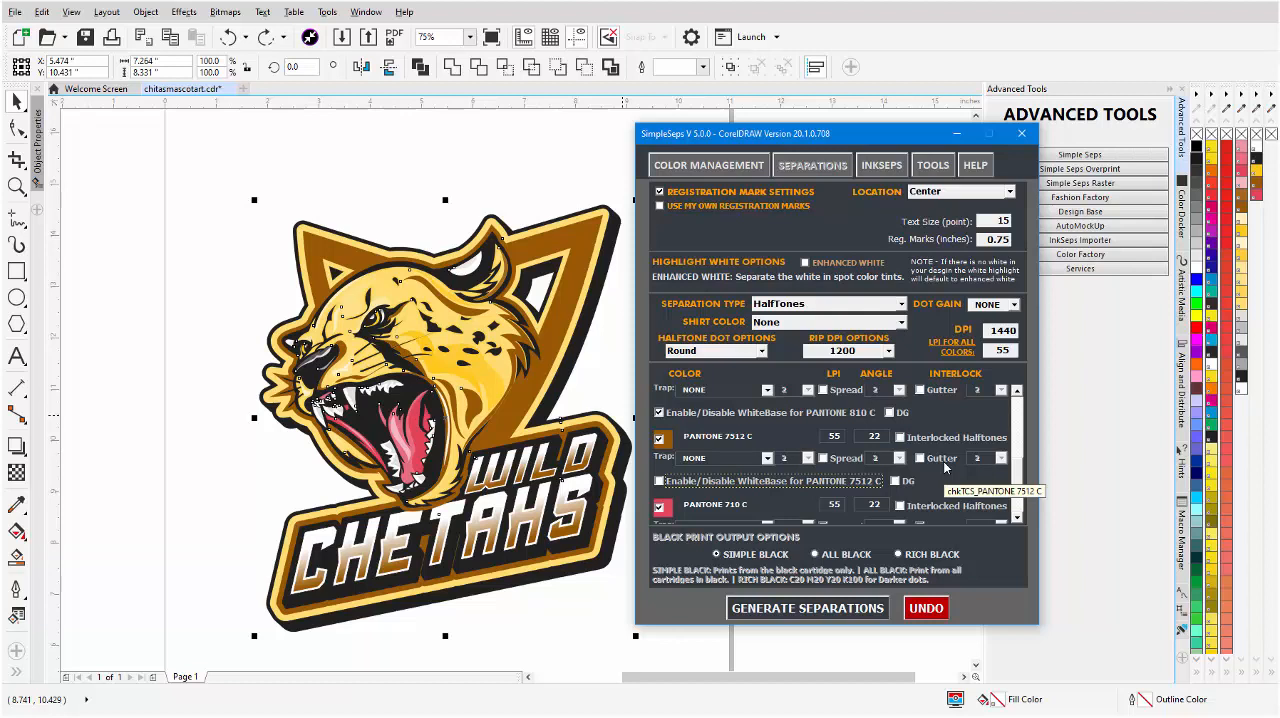
pyautogui.moveTo(1020, 478)
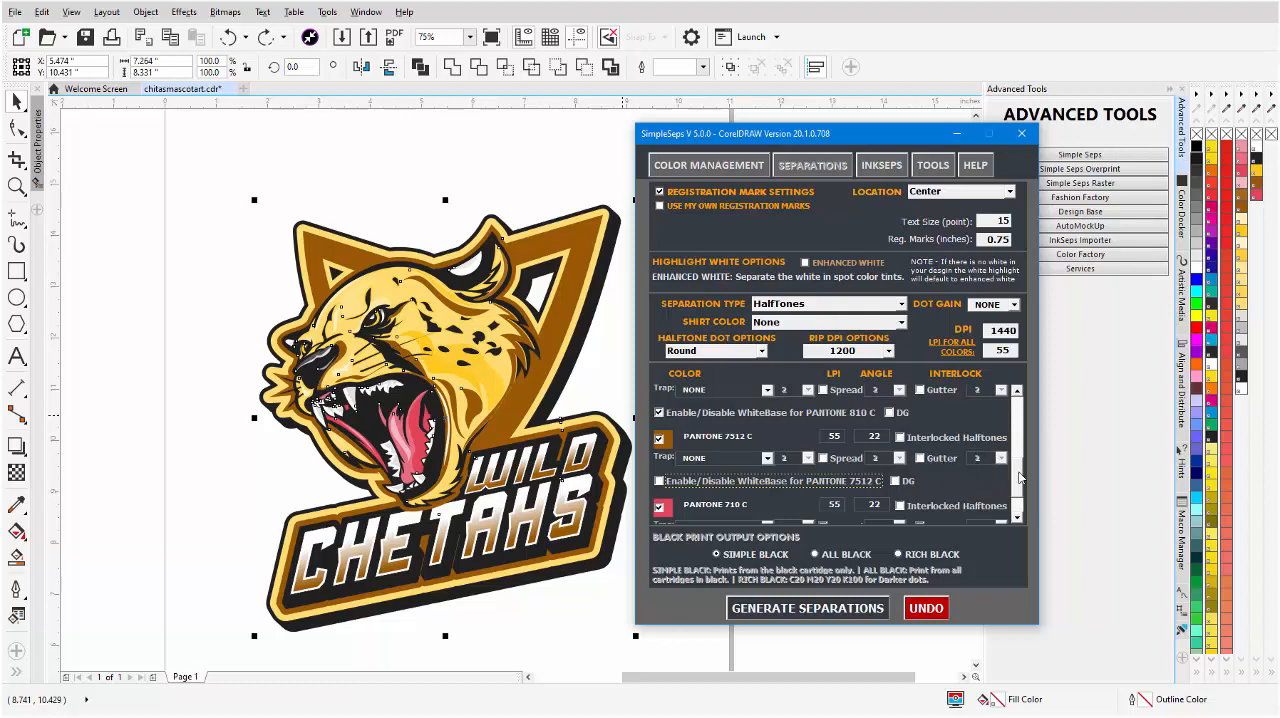
pyautogui.scroll(-3)
pyautogui.write('Brown - No UB')
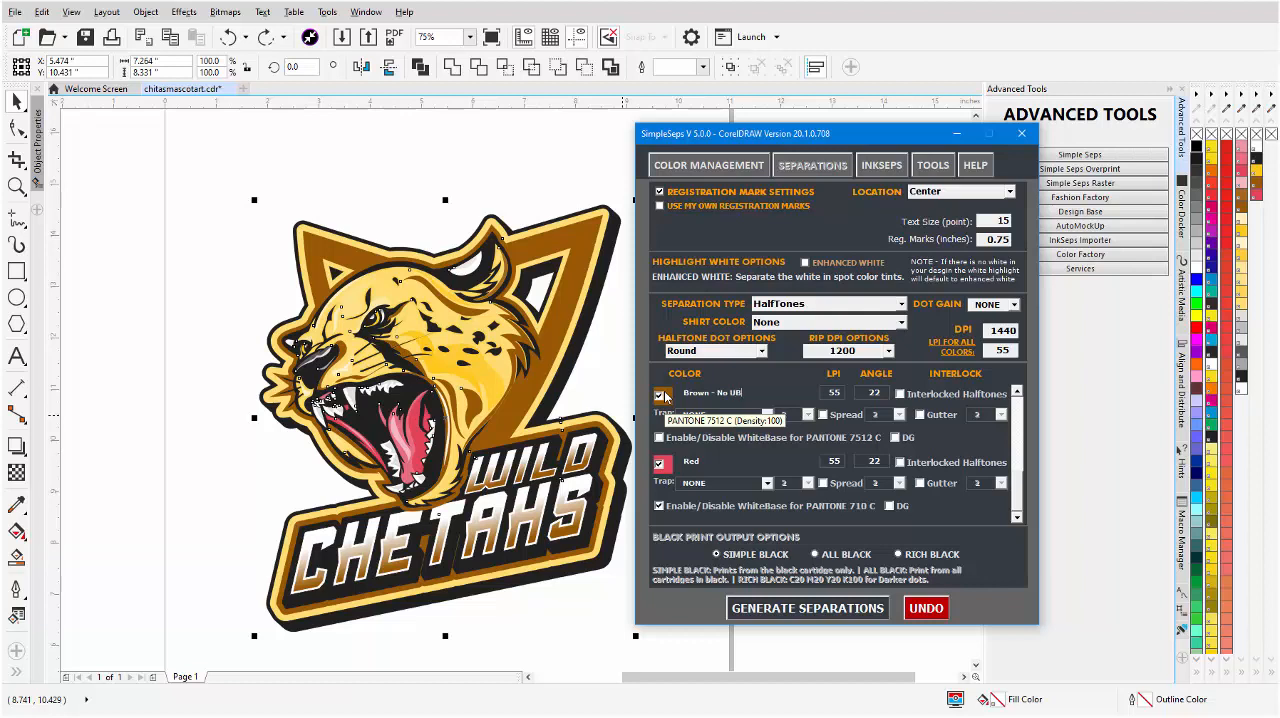
pyautogui.moveTo(1052, 536)
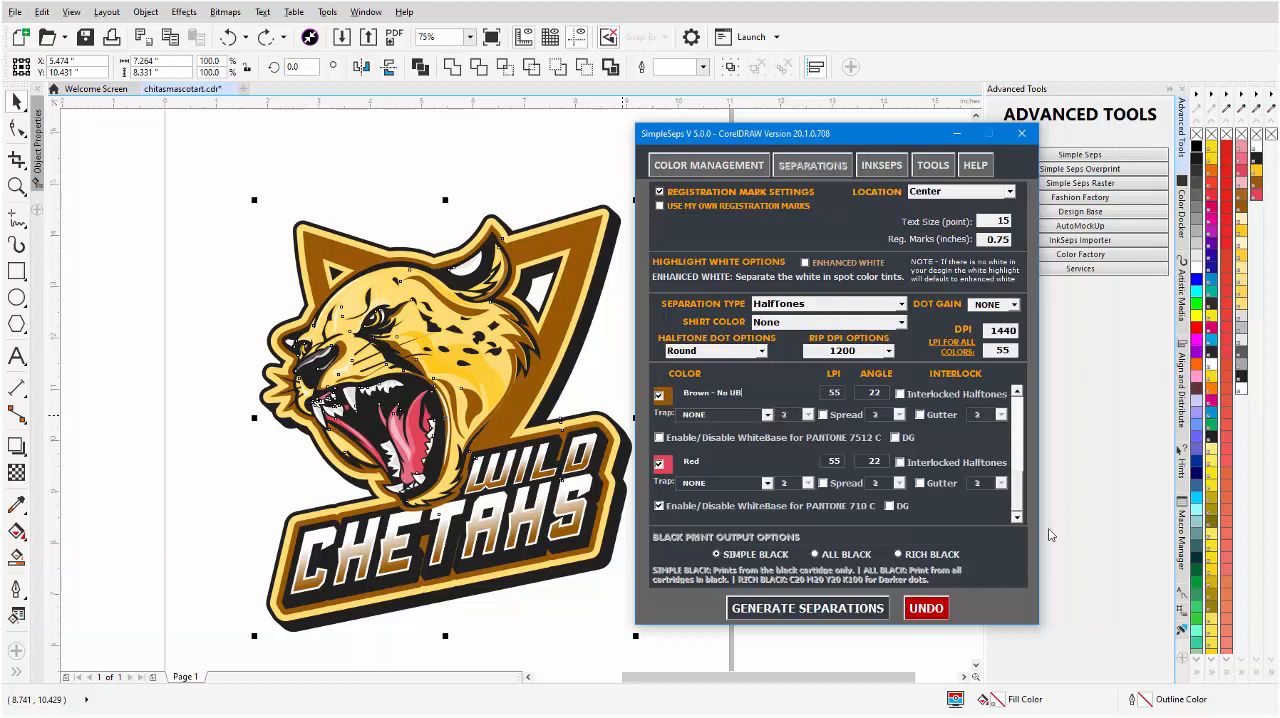
# Name plates descriptively, entering 'Golden Yellow' alongside names like Red and Brown.
pyautogui.scroll(3)
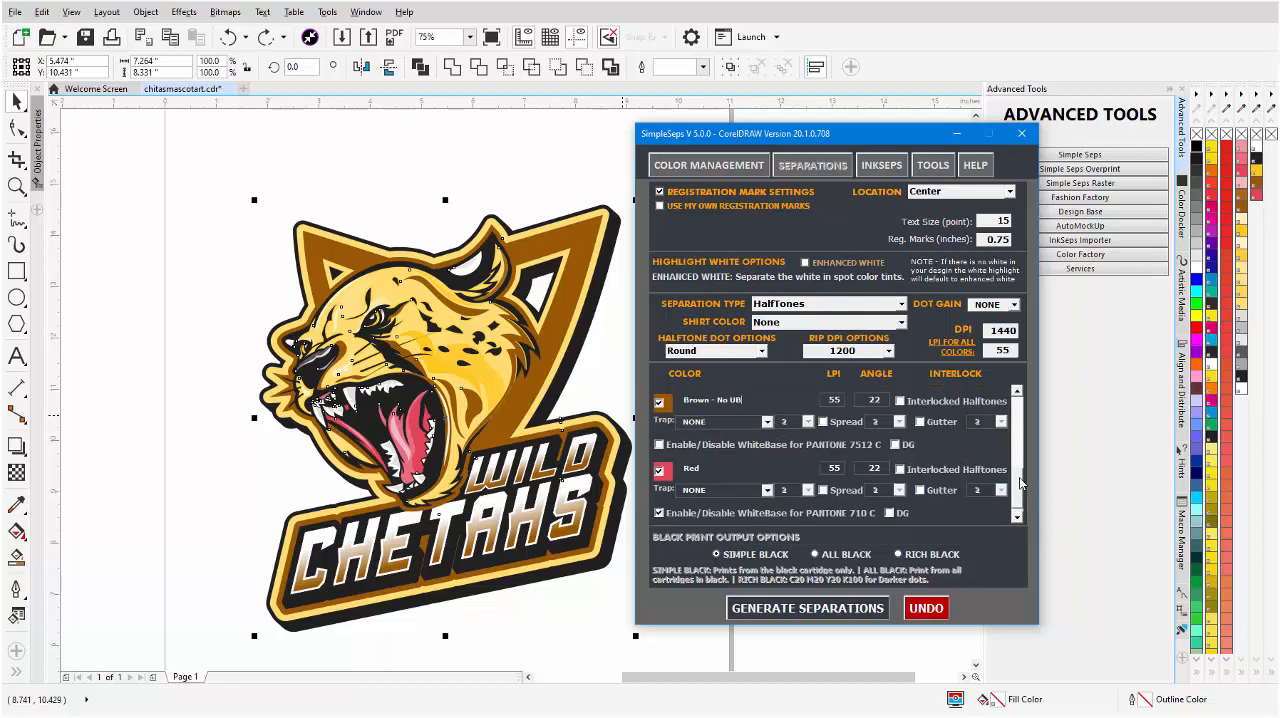
pyautogui.scroll(3)
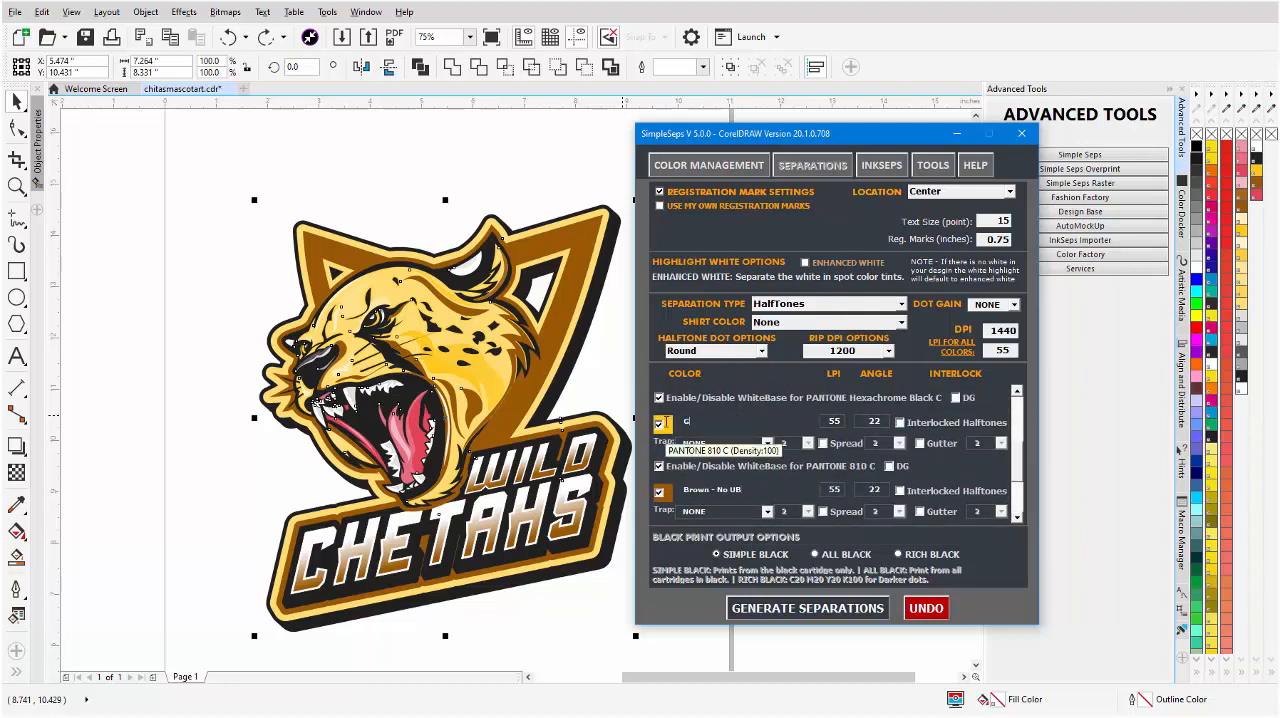
pyautogui.write('Golden Yellow')
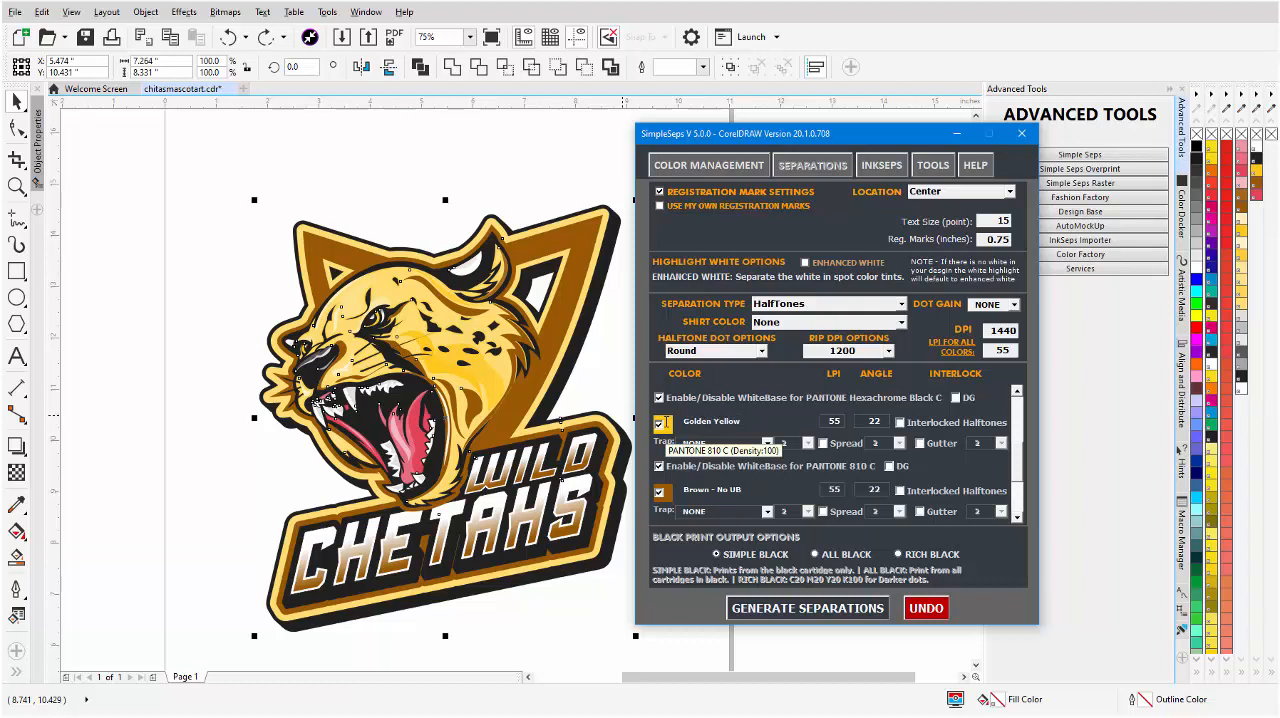
pyautogui.scroll(3)
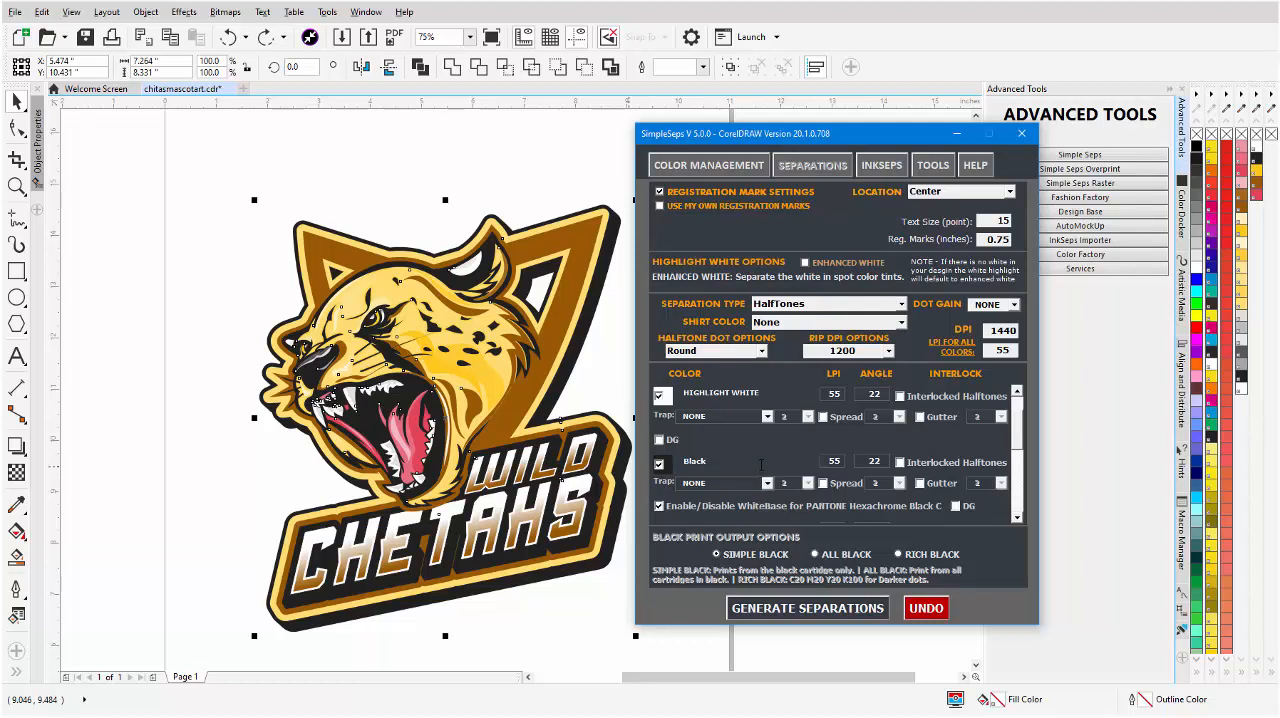
pyautogui.moveTo(768, 464)
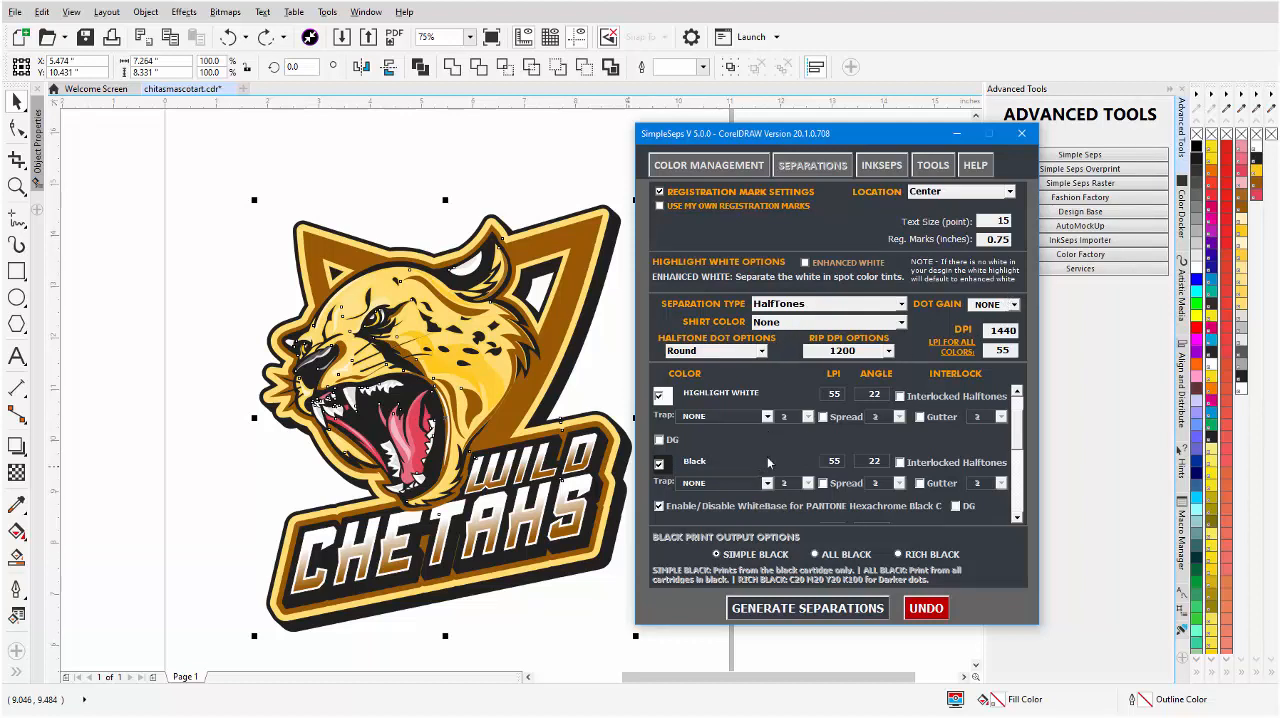
pyautogui.moveTo(824, 588)
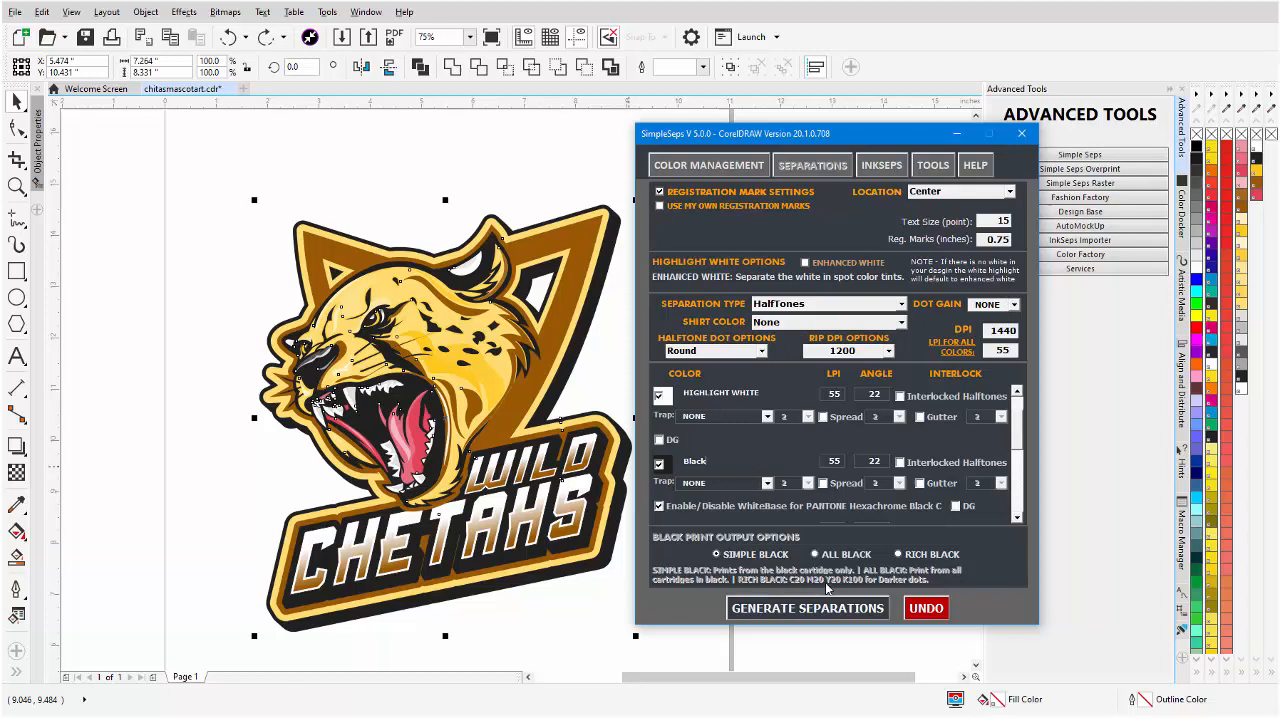
pyautogui.click(806, 608)
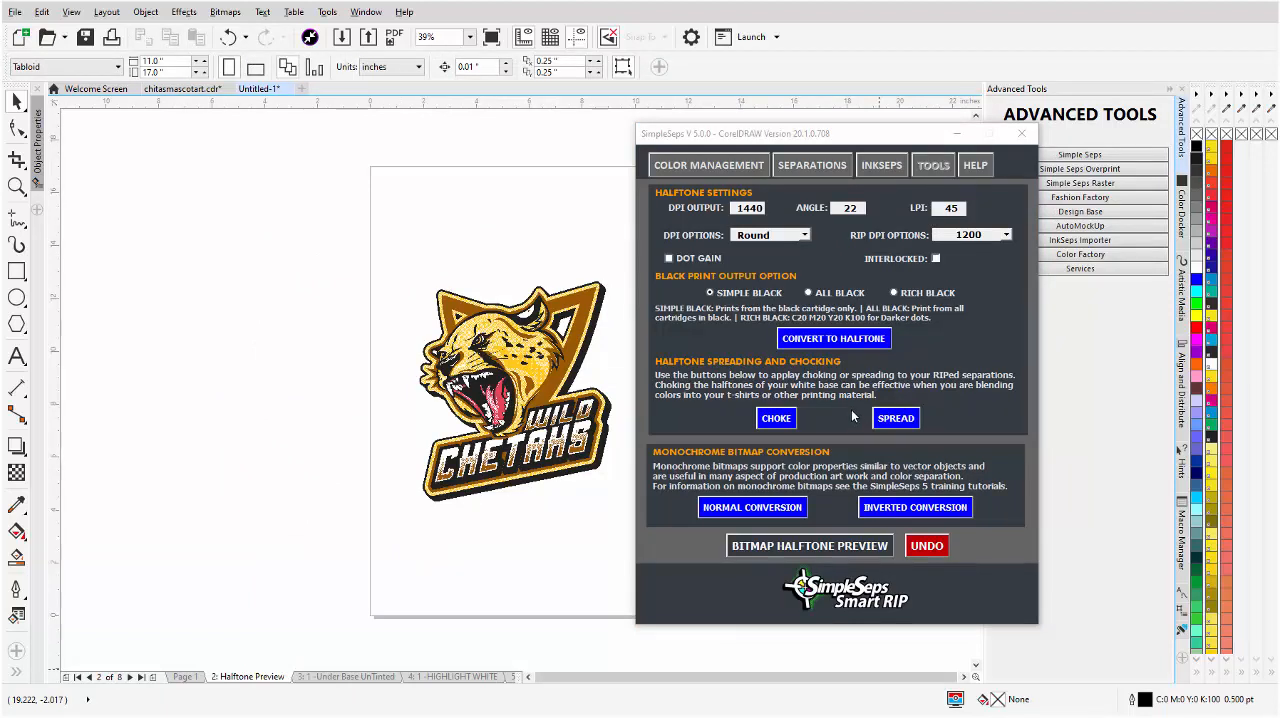
pyautogui.moveTo(256, 688)
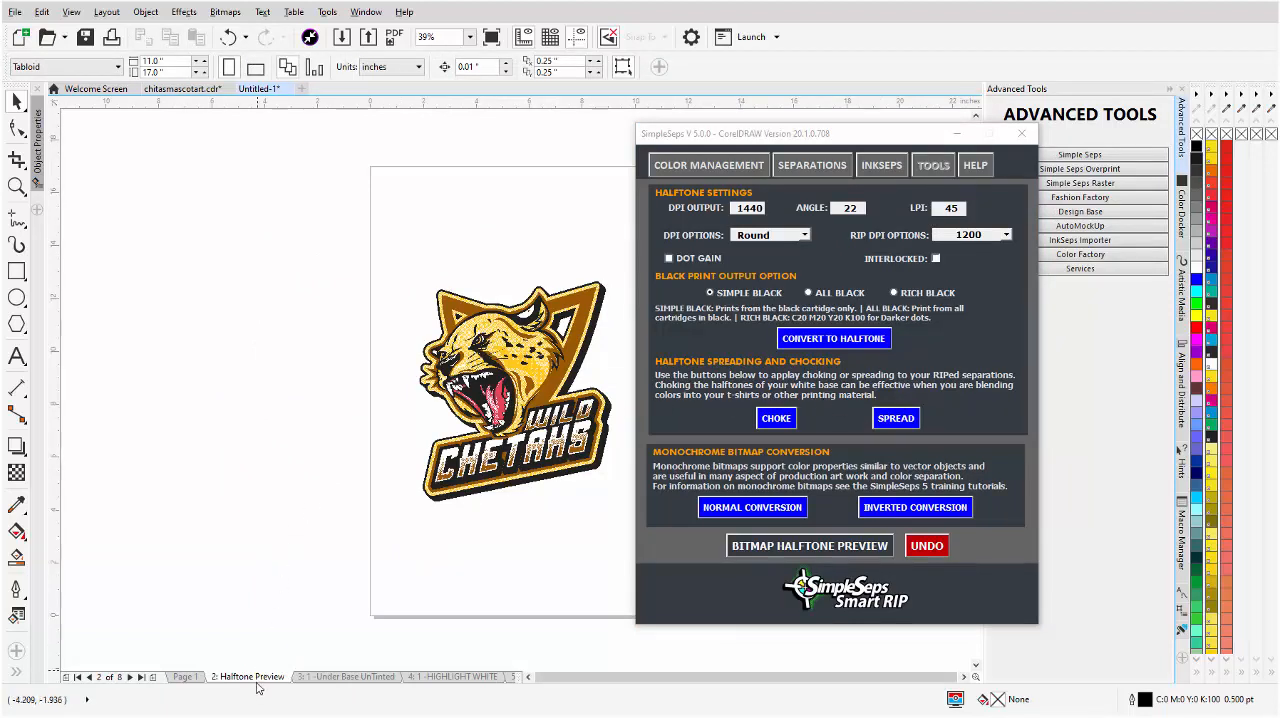
pyautogui.moveTo(354, 576)
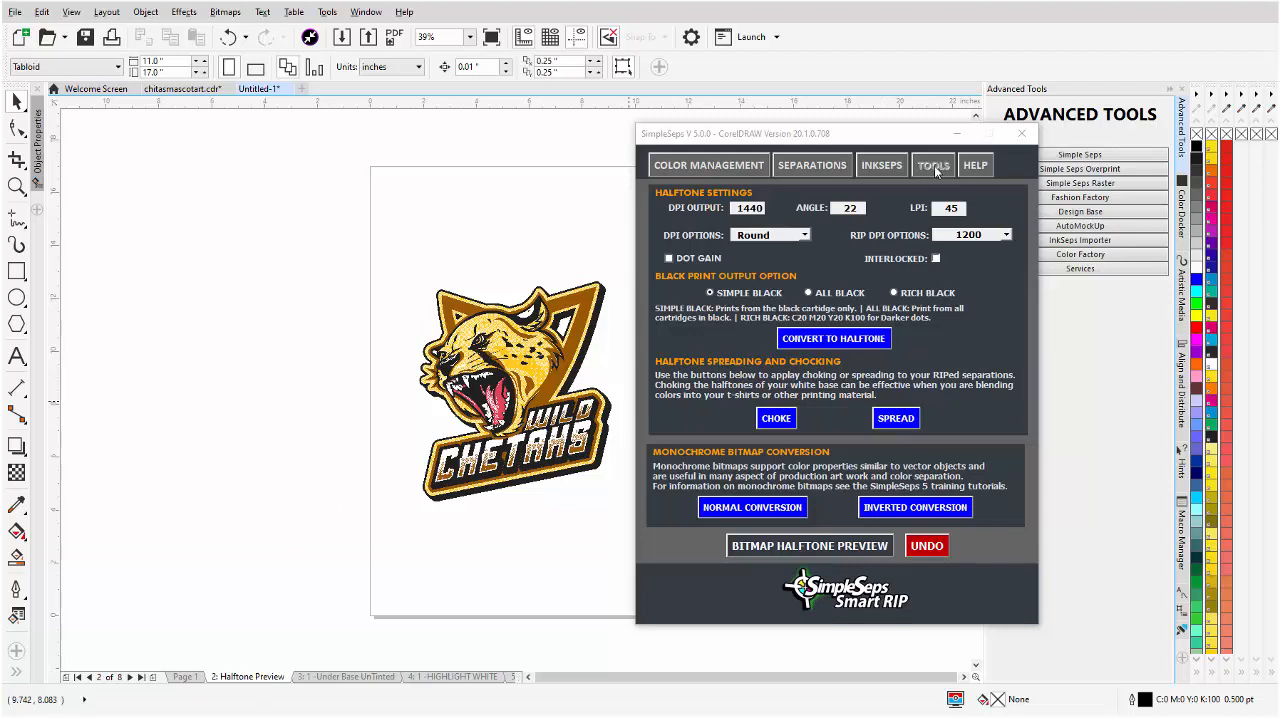
pyautogui.moveTo(954, 340)
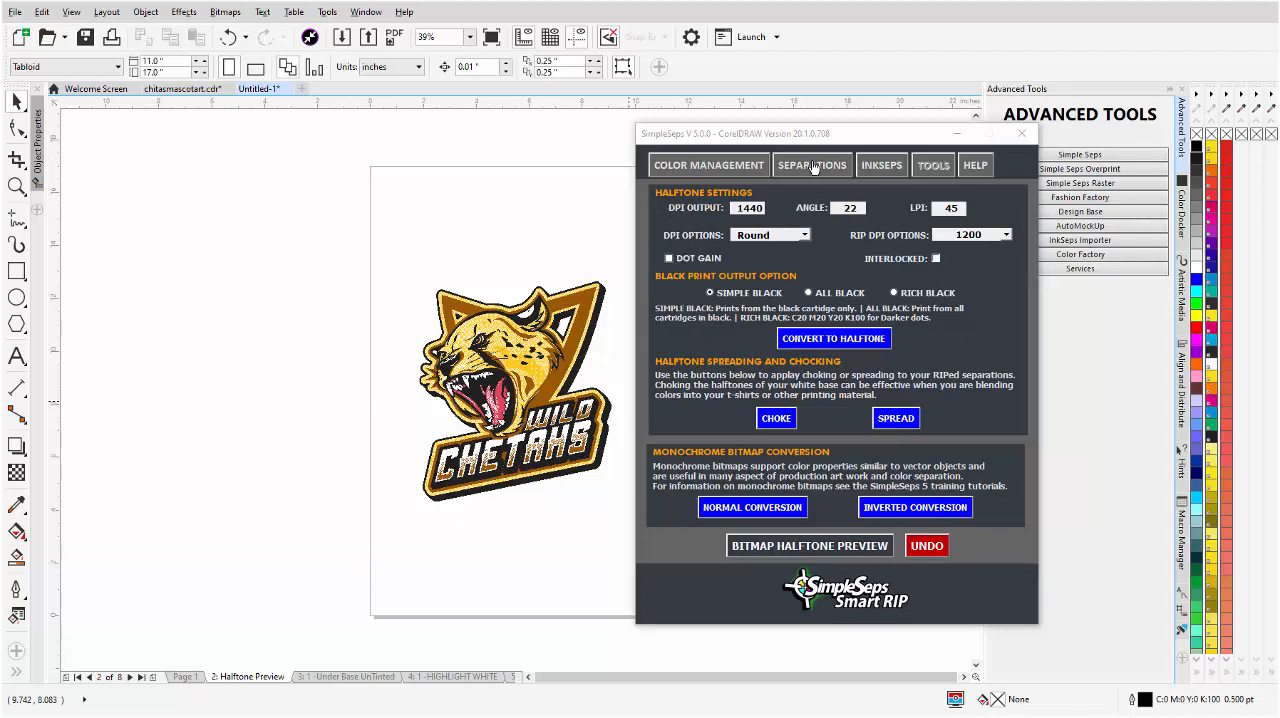
pyautogui.moveTo(650, 356)
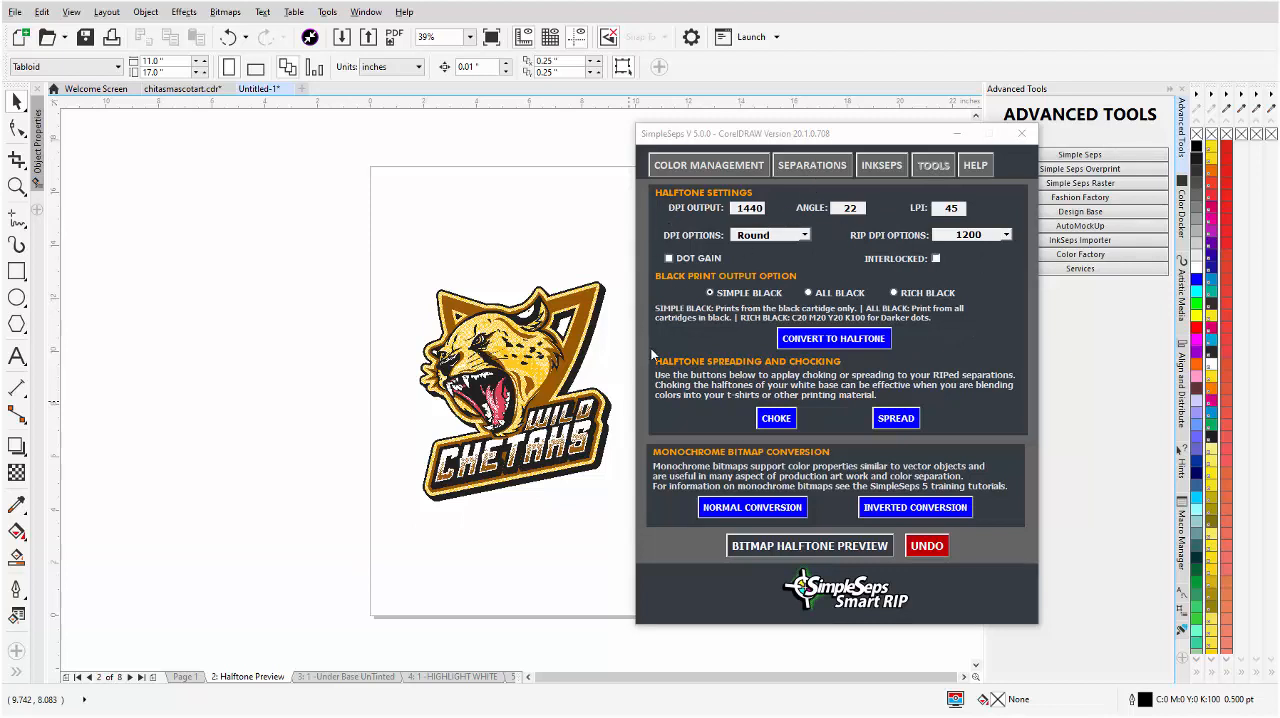
pyautogui.moveTo(1008, 268)
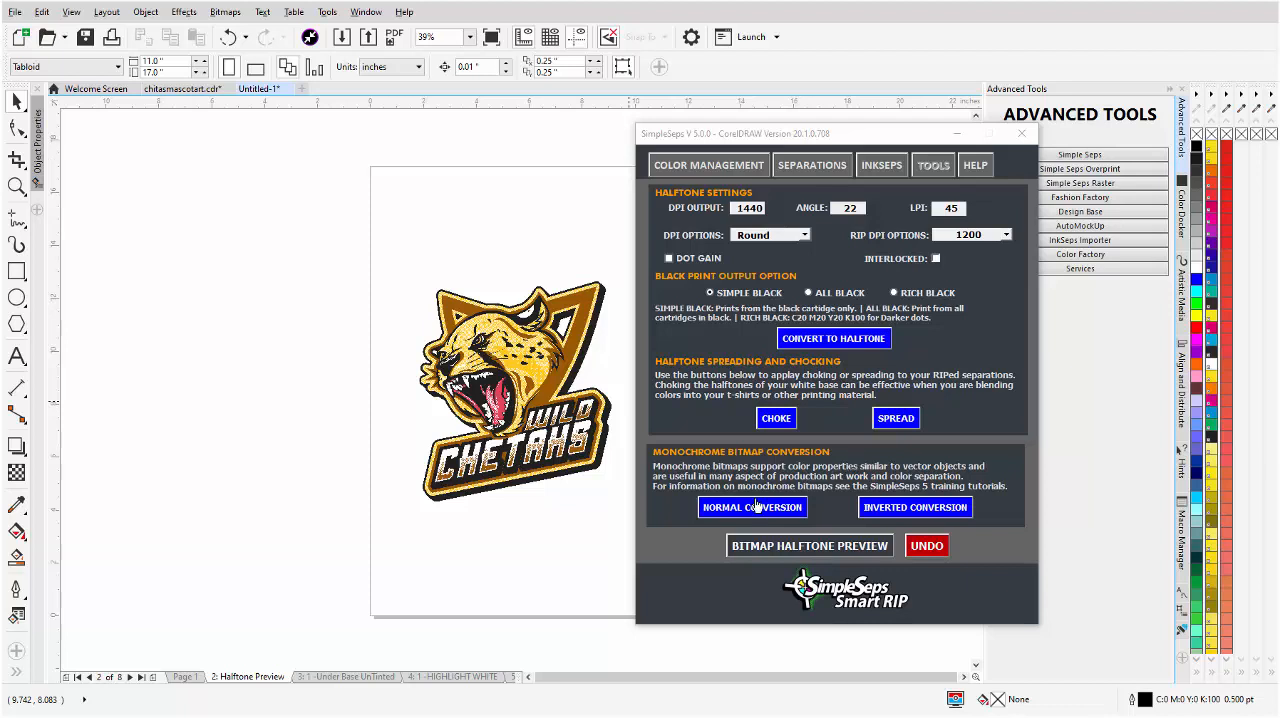
pyautogui.moveTo(896, 510)
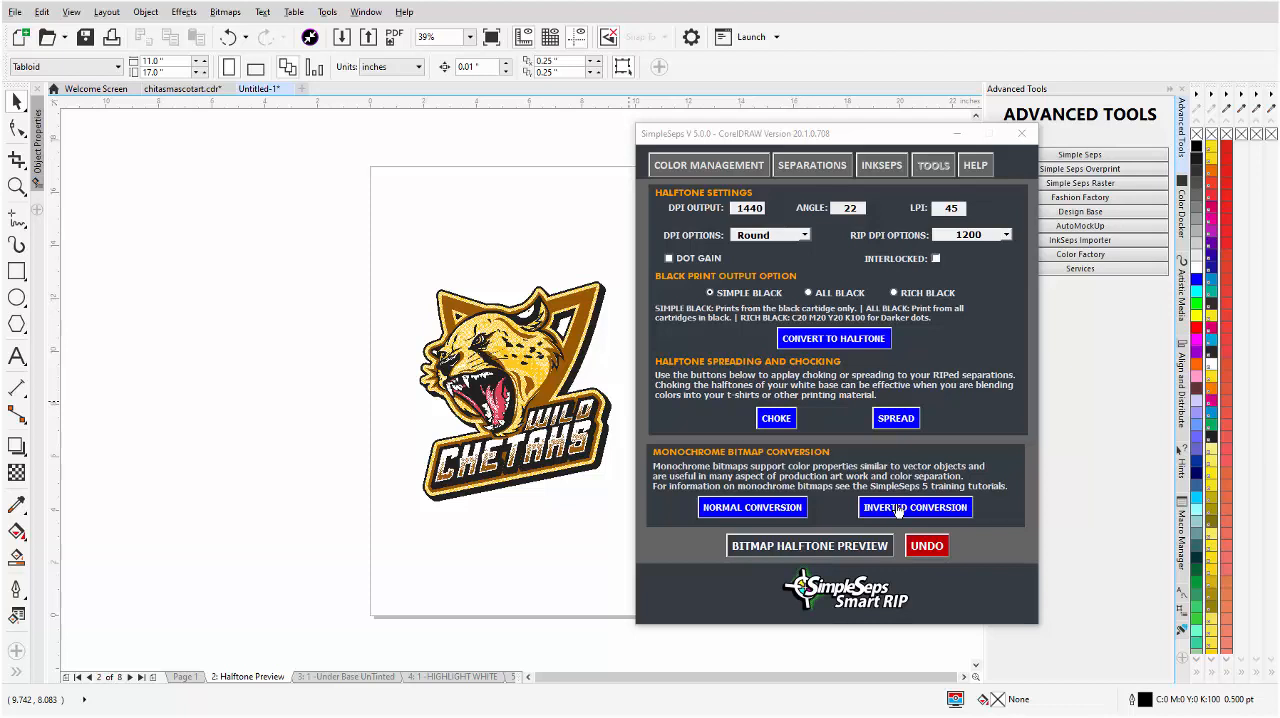
pyautogui.moveTo(812, 544)
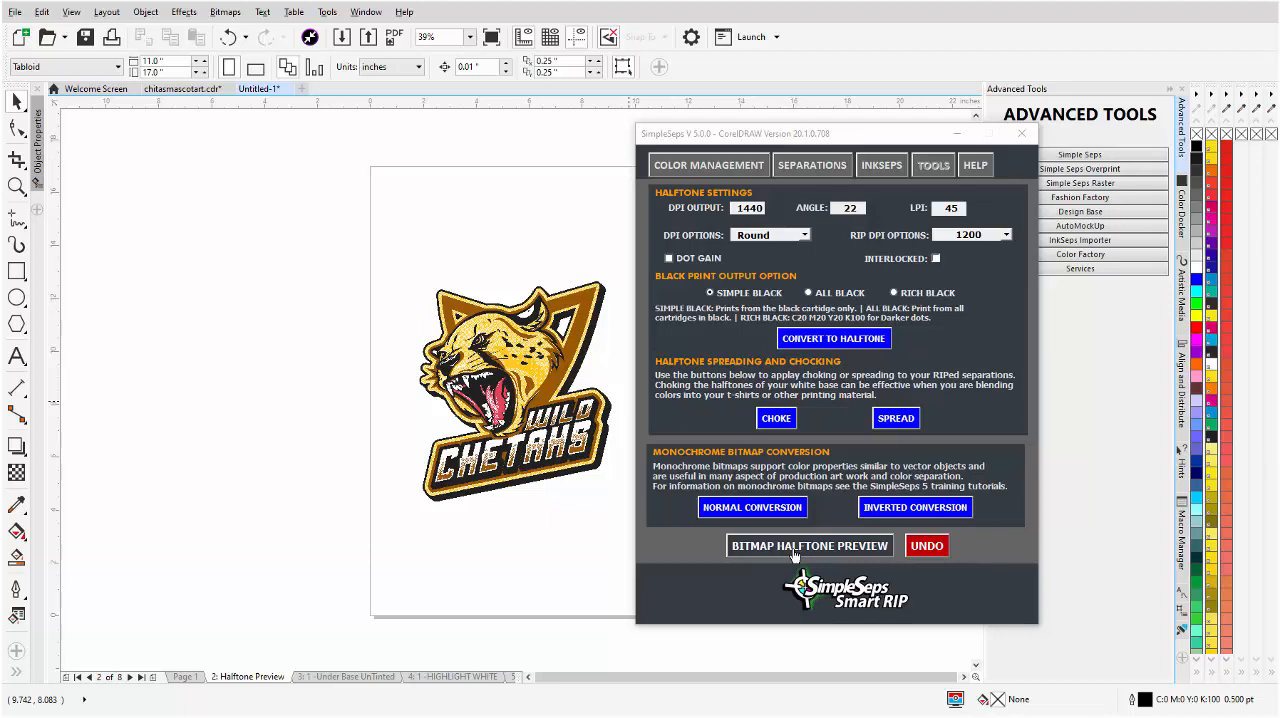
pyautogui.moveTo(810, 552)
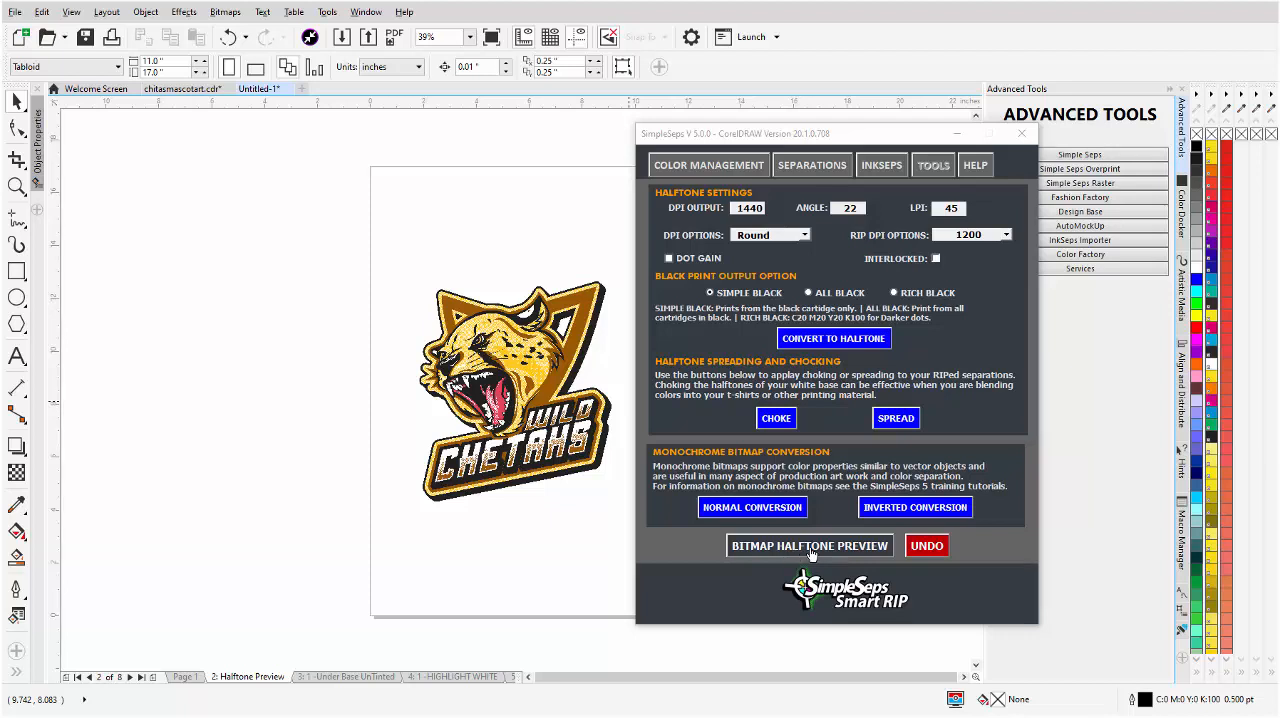
# Render a 300 dpi Bitmap Halftone Preview of the logo and select the resulting objects.
pyautogui.click(808, 544)
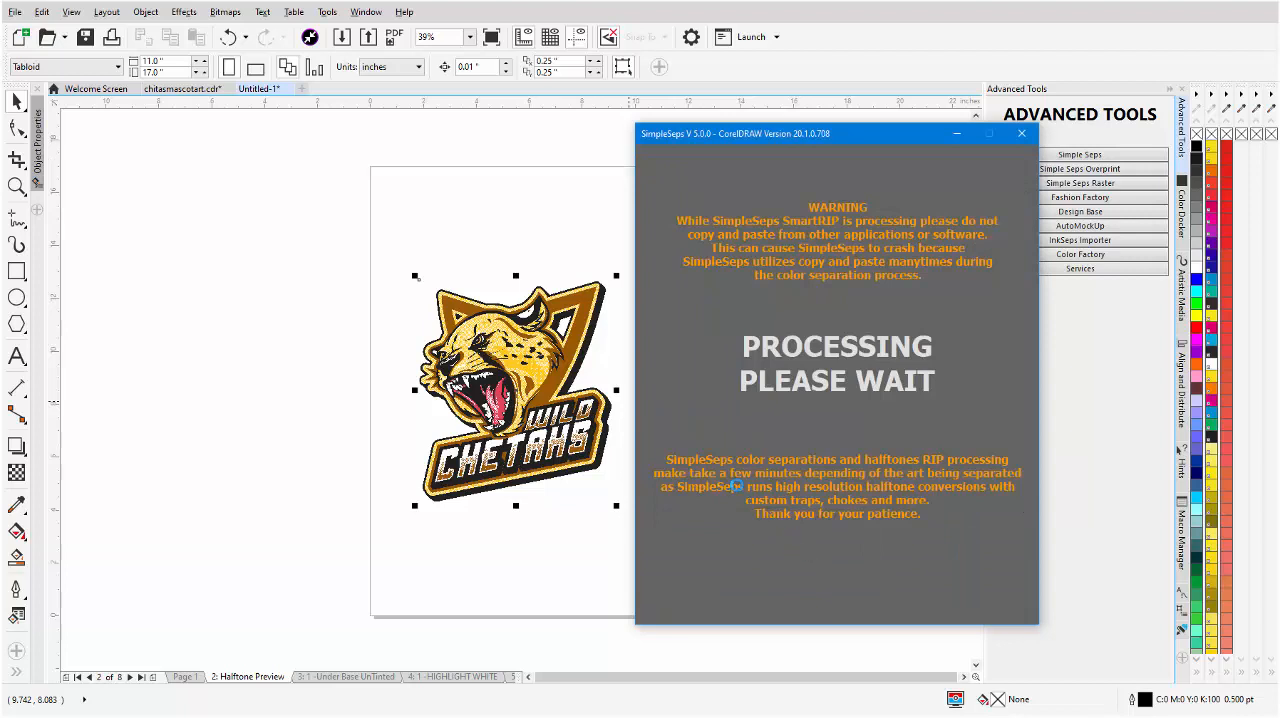
pyautogui.moveTo(736, 476)
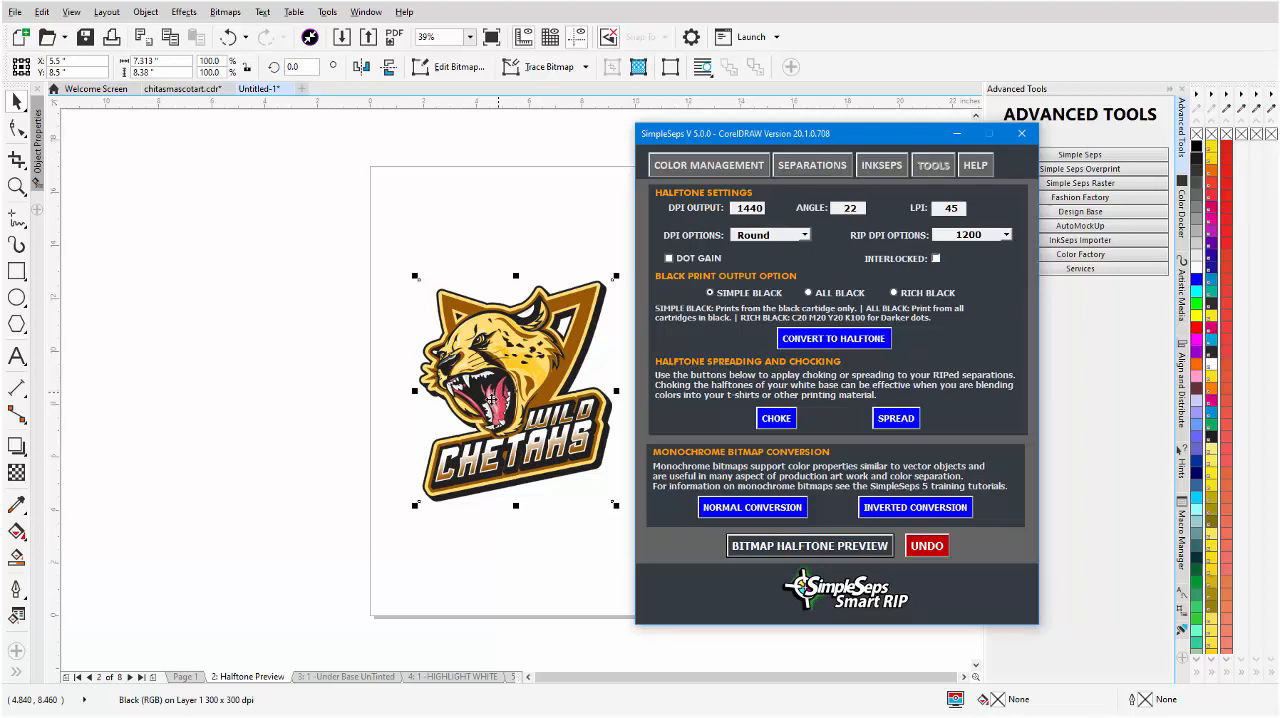
pyautogui.click(184, 676)
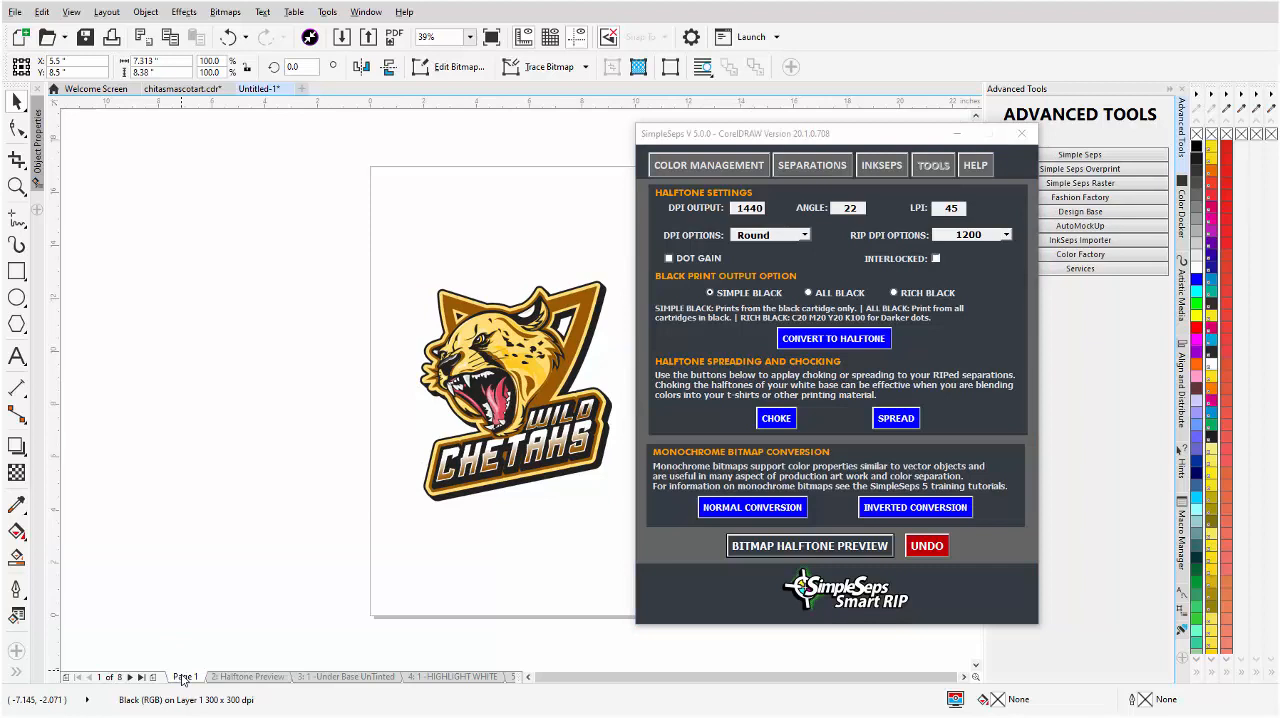
pyautogui.click(248, 676)
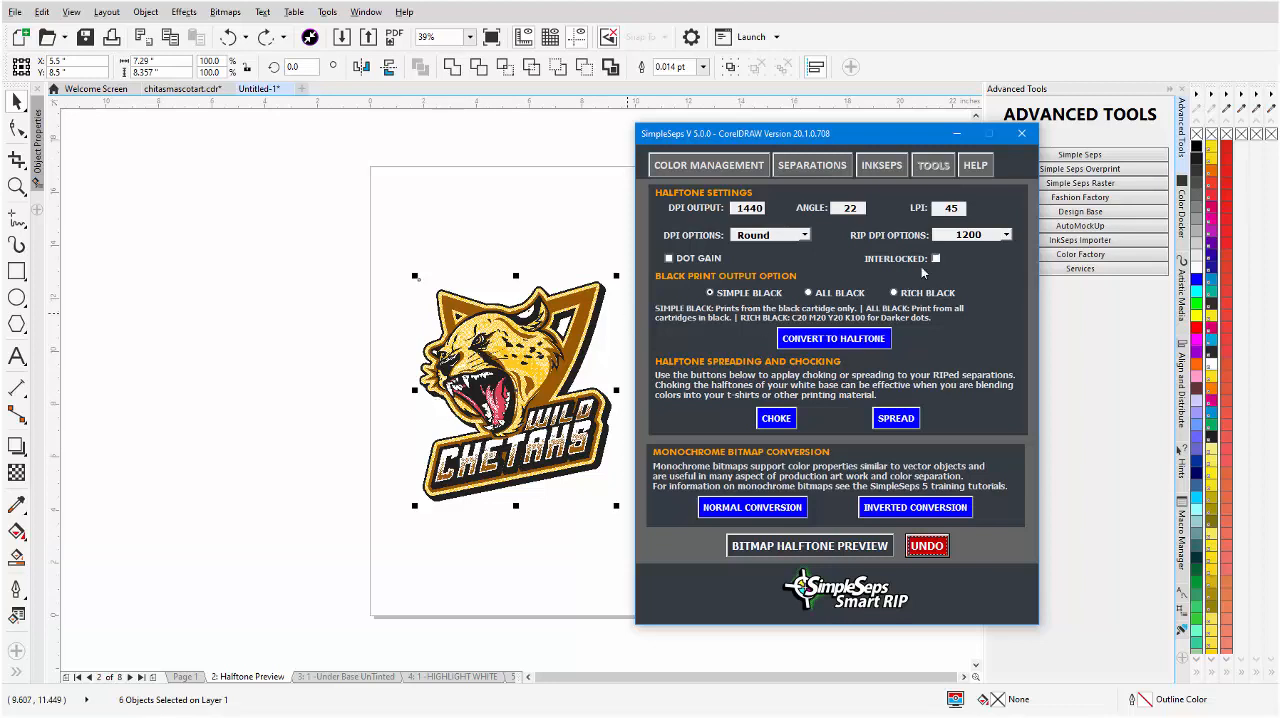
# On Page 1, replace the logo's PANTONE 710 C with PANTONE 1525 C via Color Management.
pyautogui.click(708, 164)
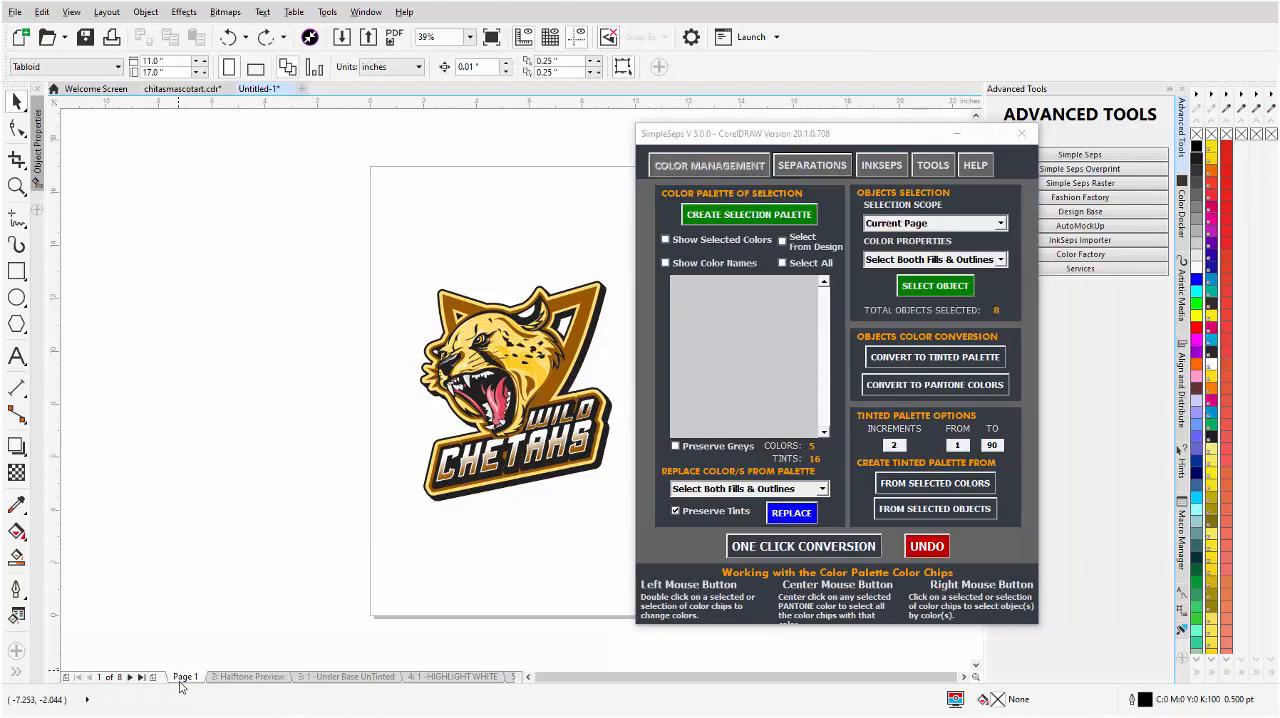
pyautogui.moveTo(532, 518)
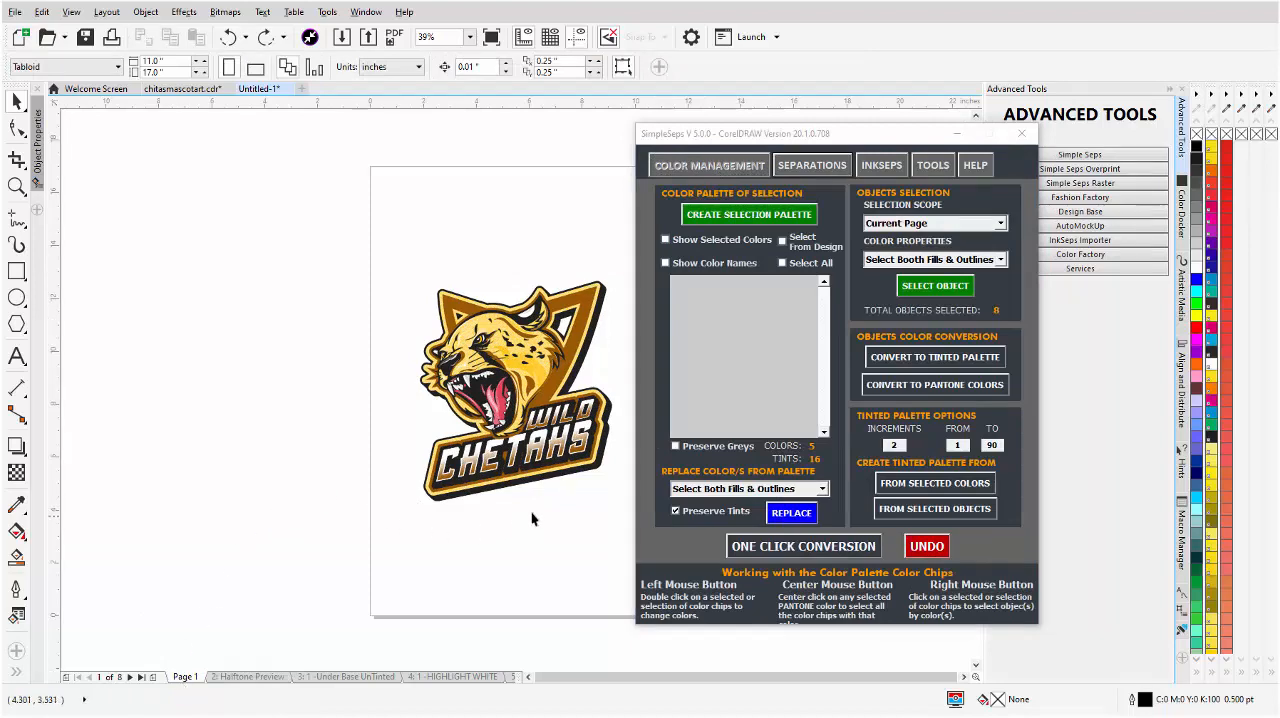
pyautogui.click(516, 390)
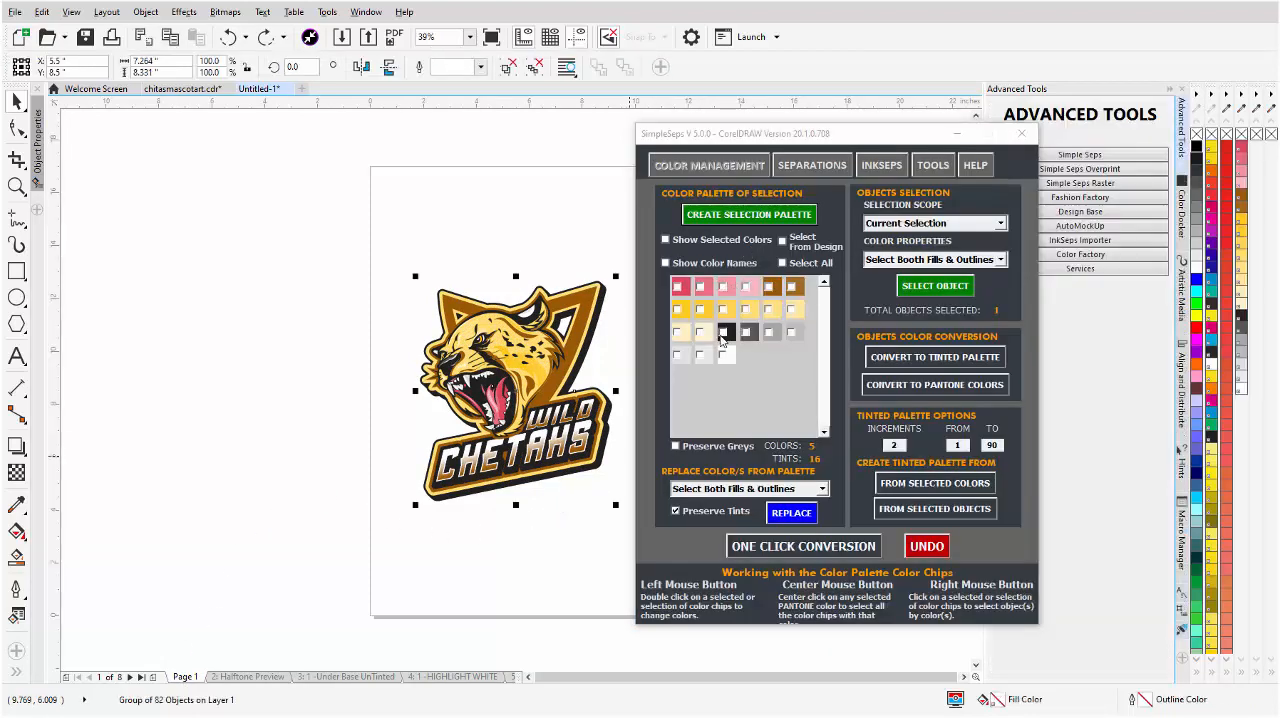
pyautogui.moveTo(750, 350)
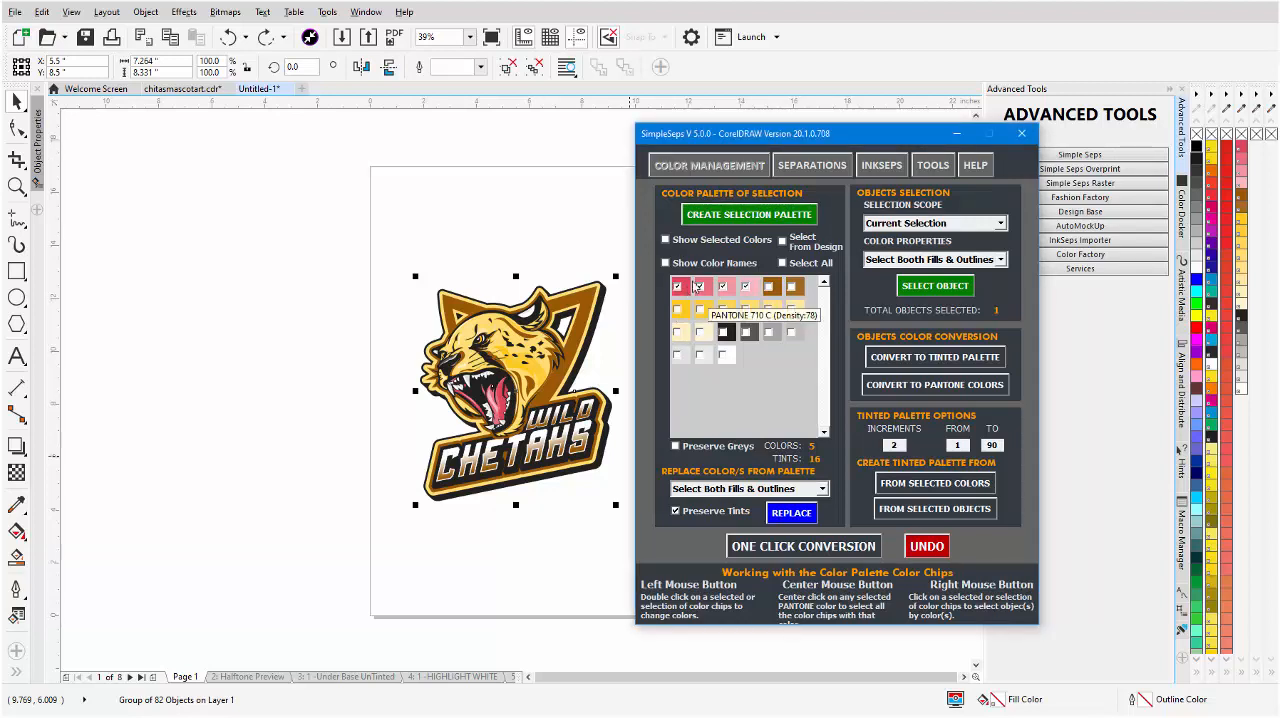
pyautogui.doubleClick(680, 286)
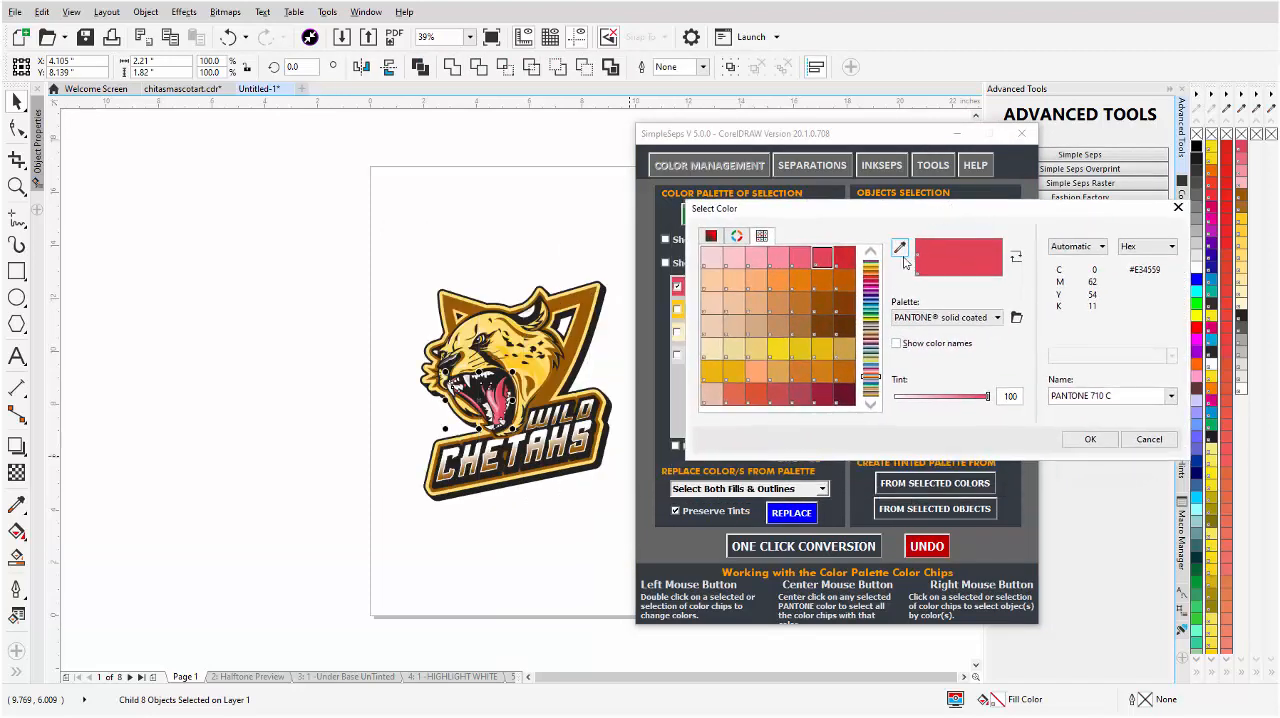
pyautogui.moveTo(866, 326)
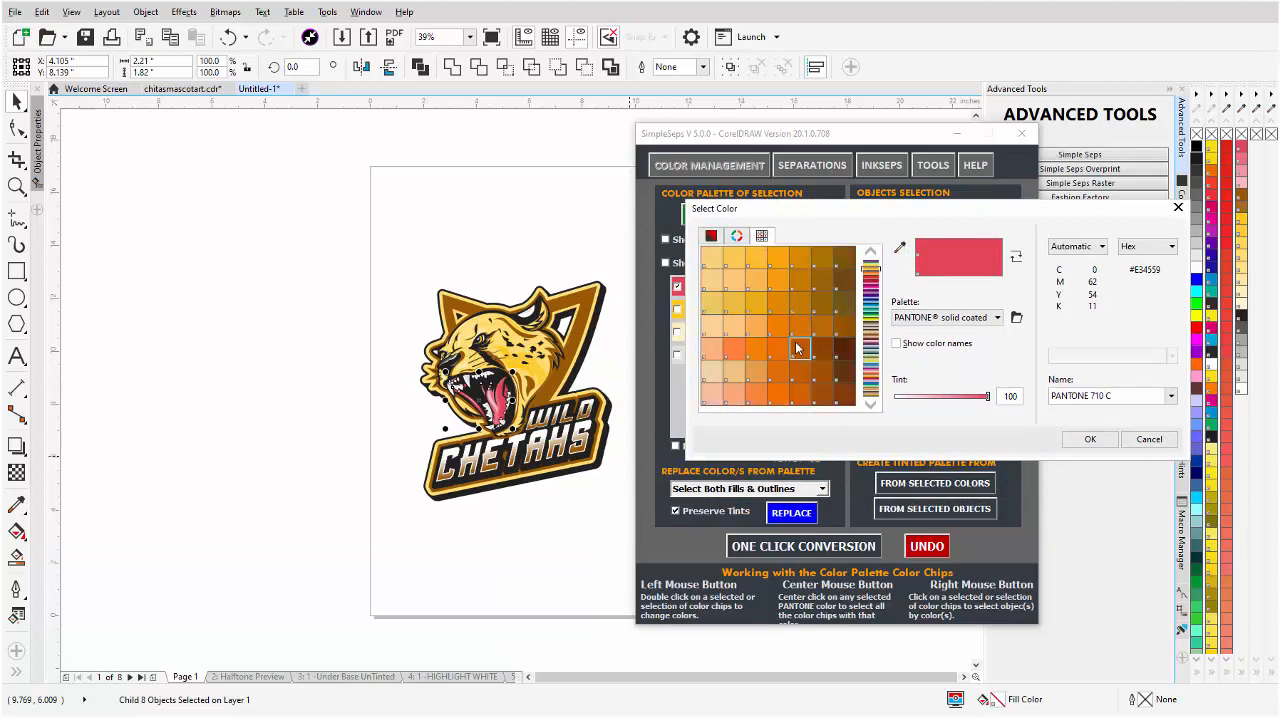
pyautogui.click(800, 348)
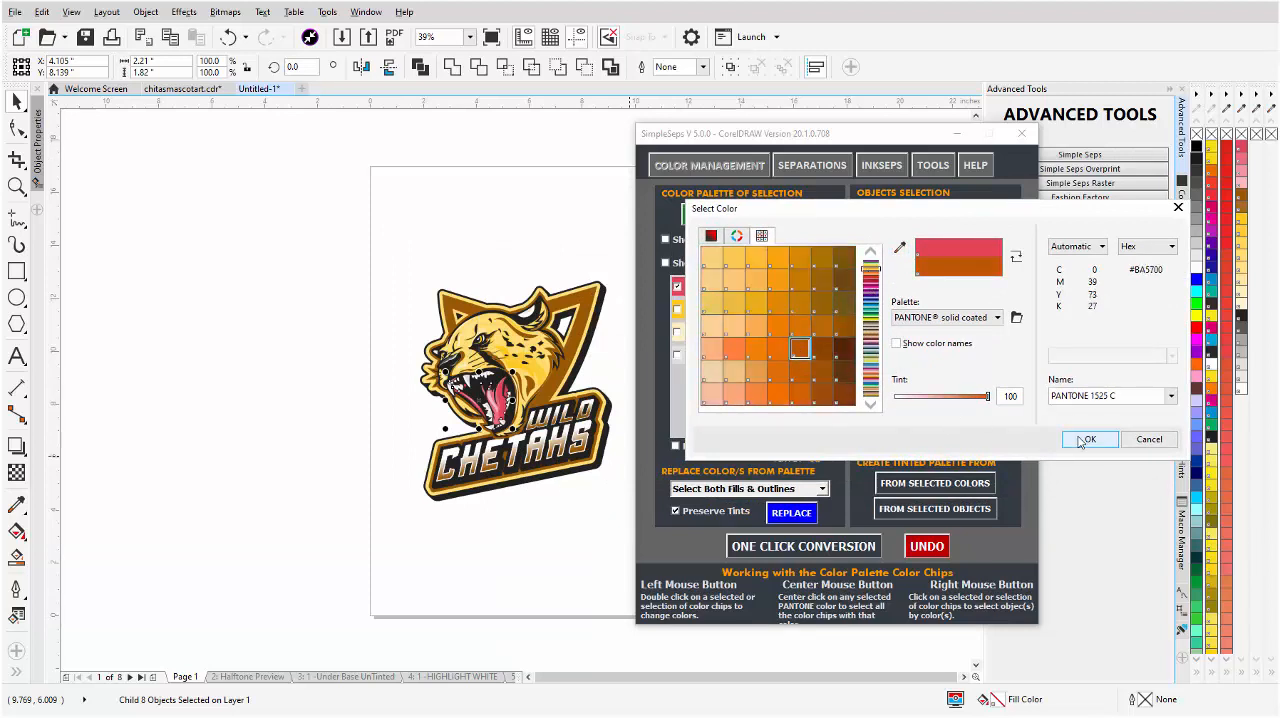
pyautogui.click(1088, 440)
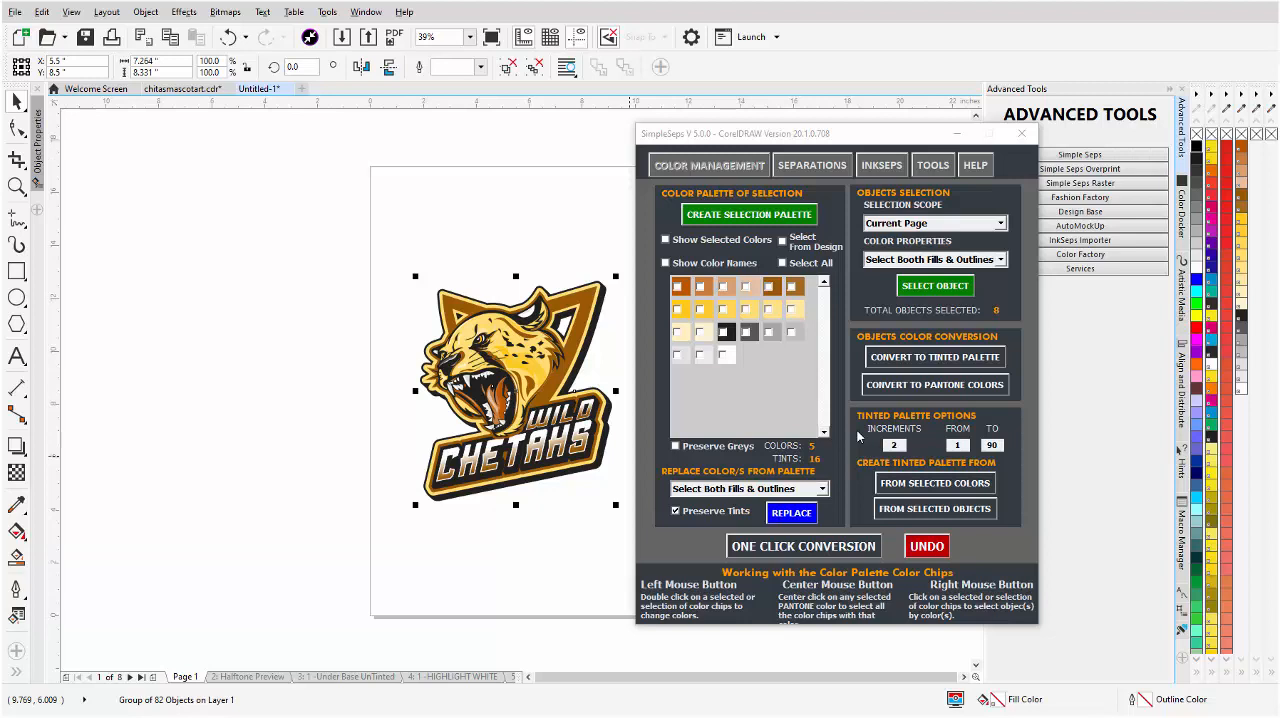
pyautogui.moveTo(900, 572)
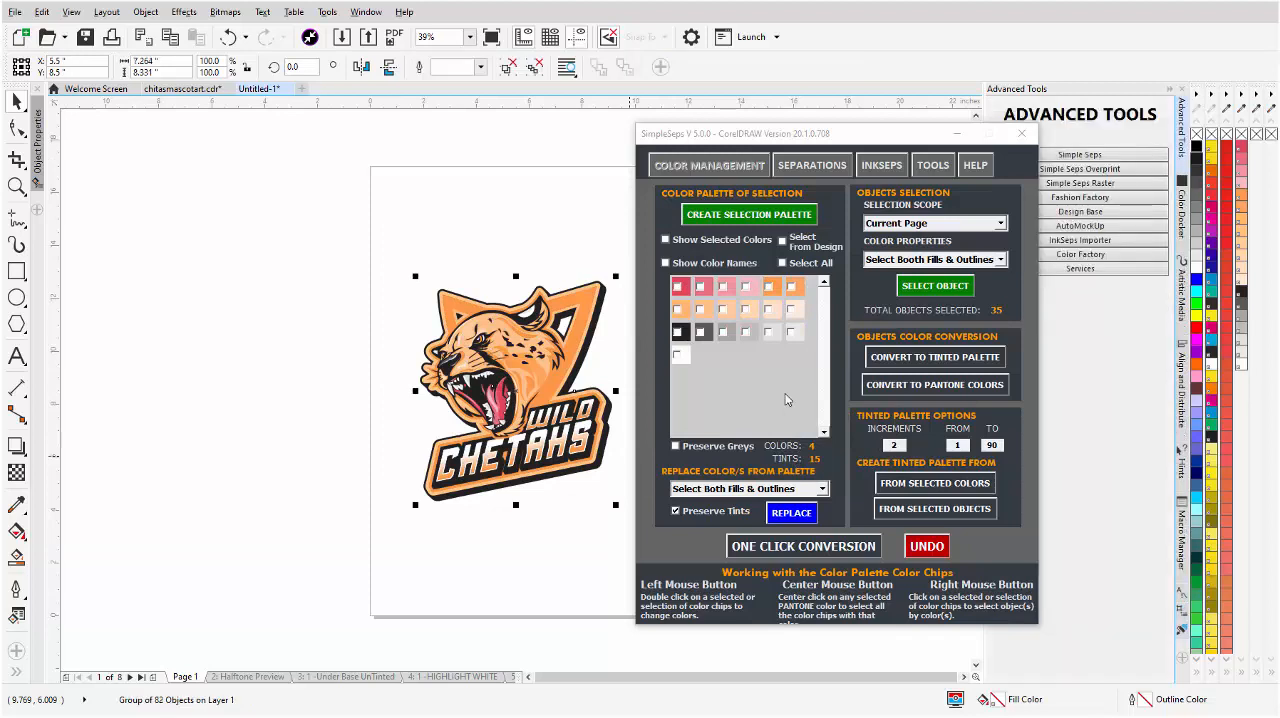
# Undo the PANTONE 1525 C replacement, then show the InkSeps separation import page.
pyautogui.click(804, 544)
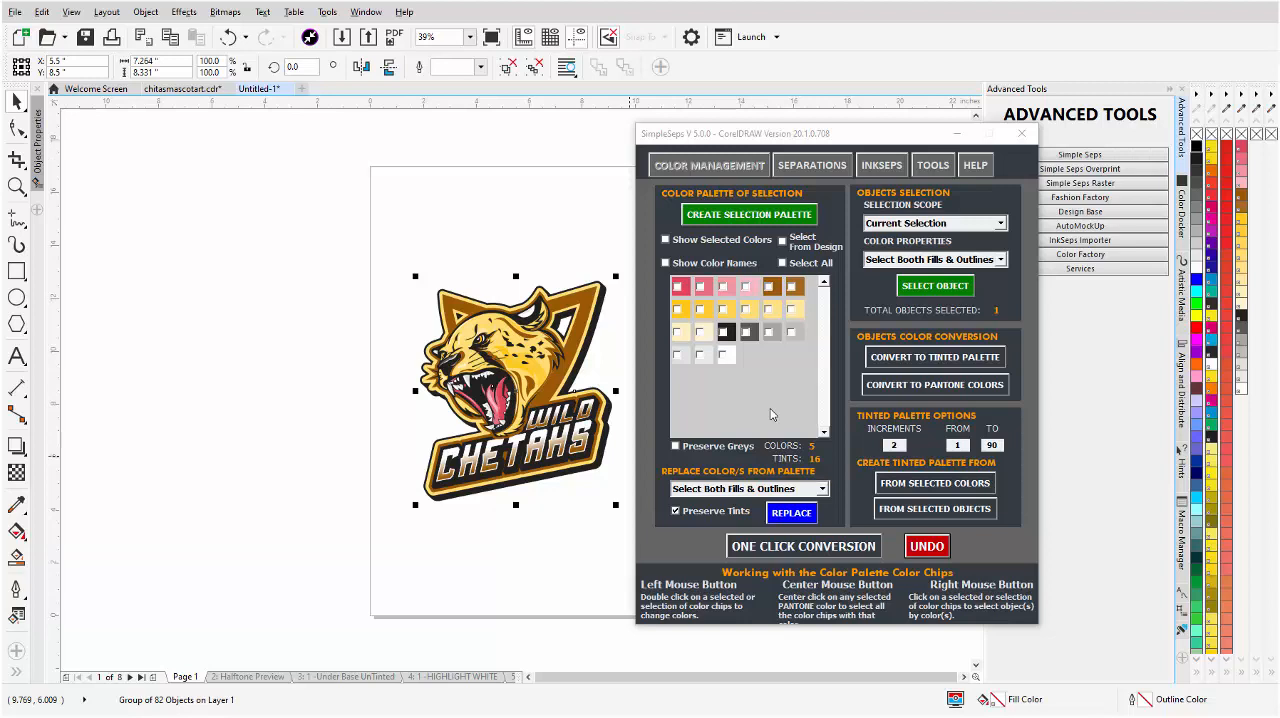
pyautogui.moveTo(840, 212)
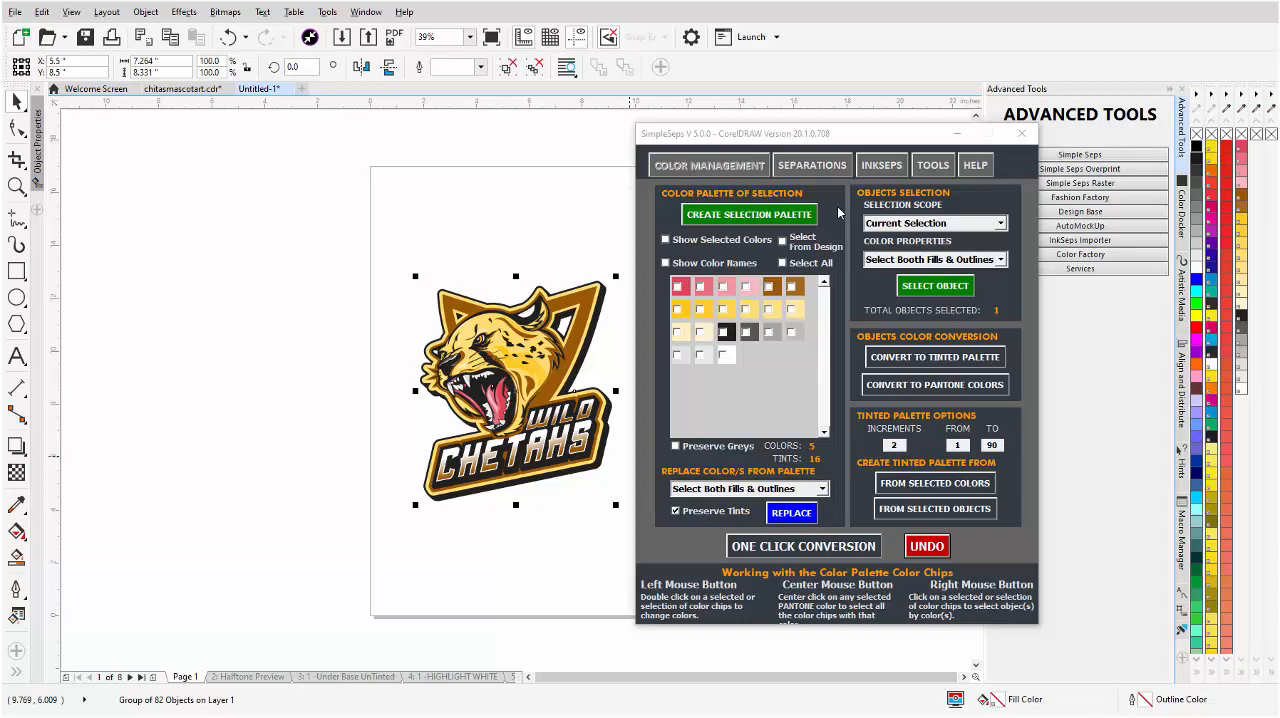
pyautogui.click(880, 164)
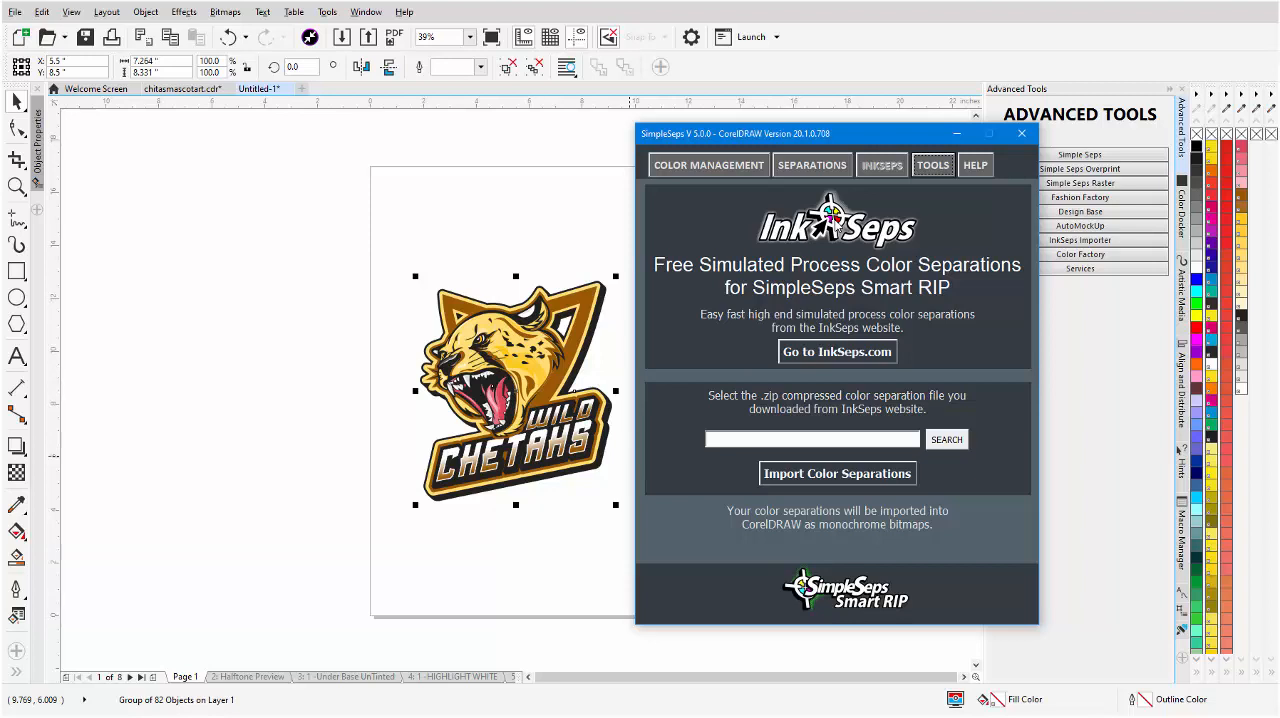
# Return to the Color Management section, where the selection palette is now empty.
pyautogui.click(708, 164)
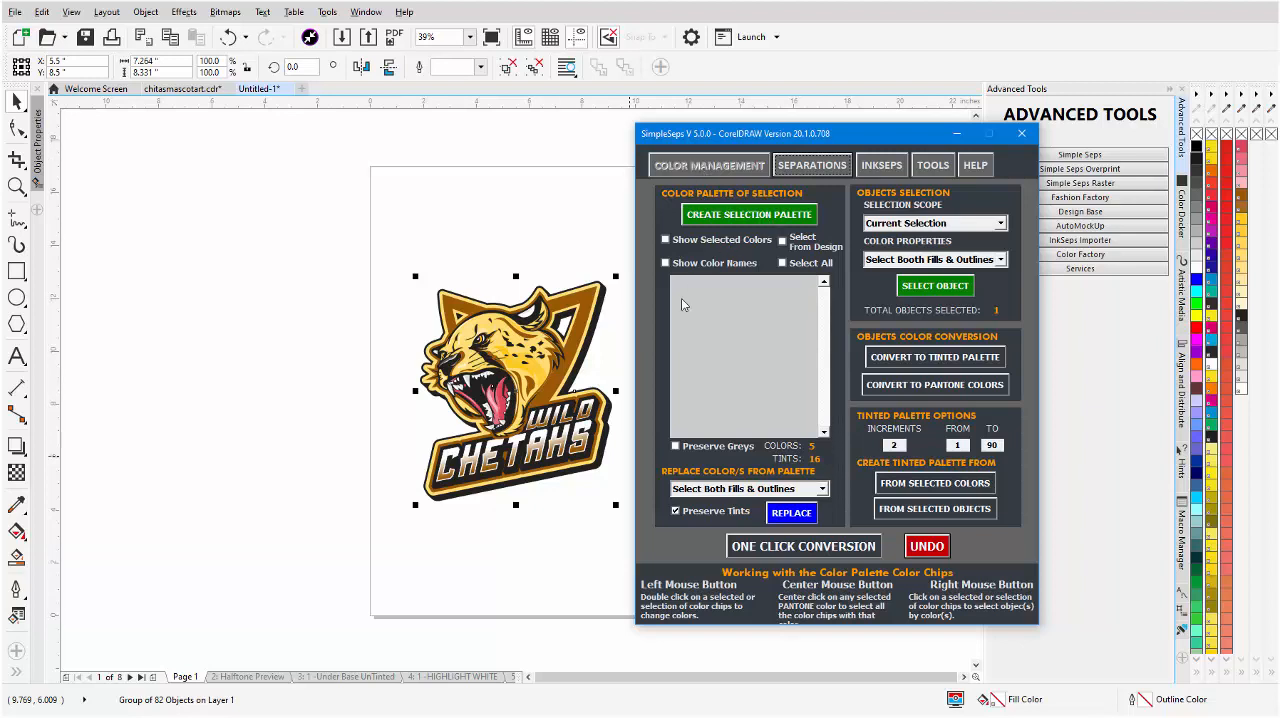
pyautogui.moveTo(684, 378)
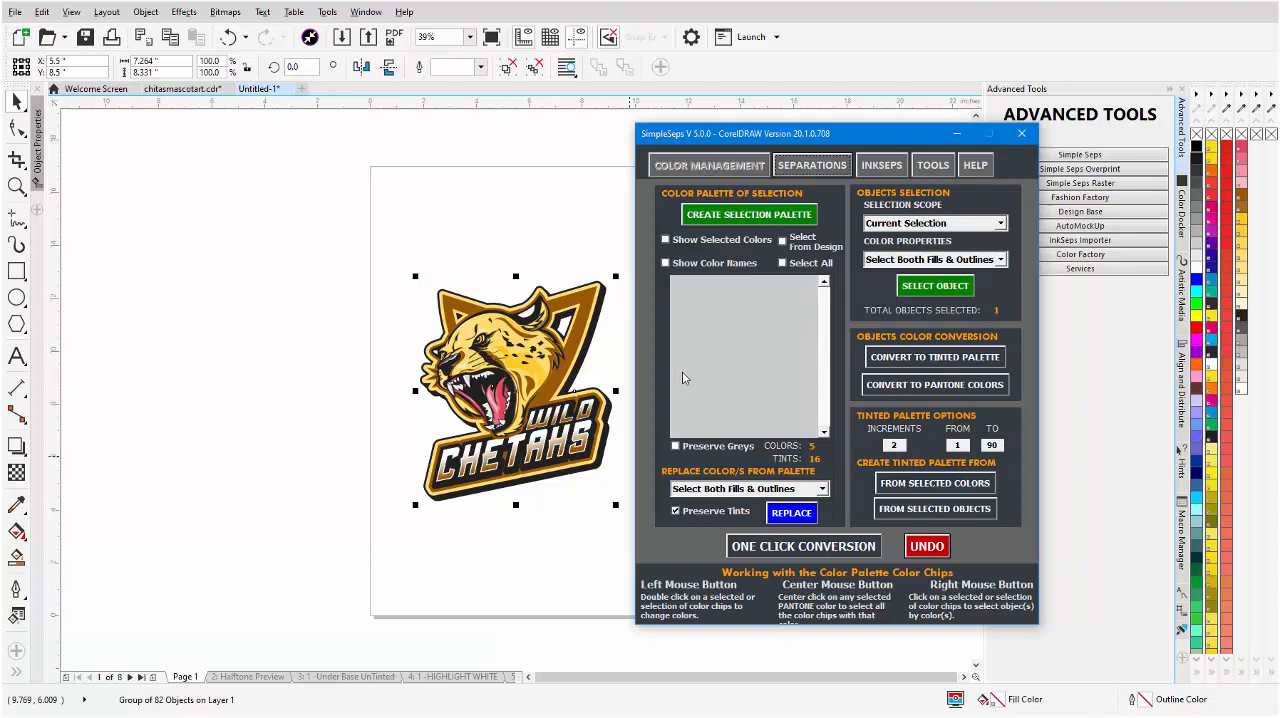